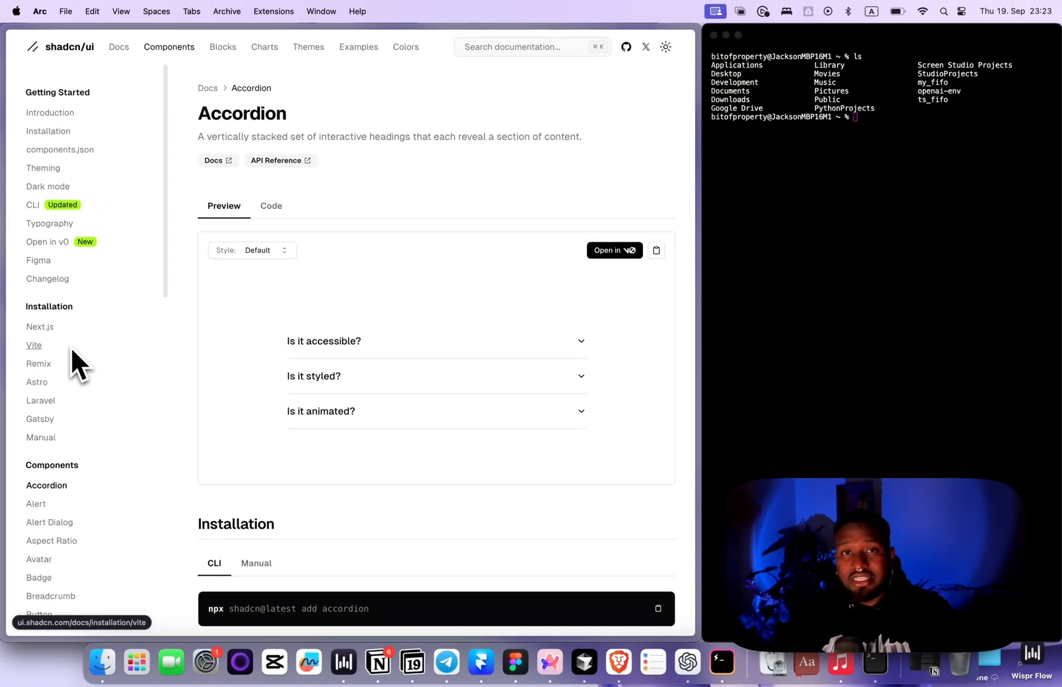
Scroll the shadcn/ui docs sidebar down through the component list toward the Blocks section.
scroll(down, 3)
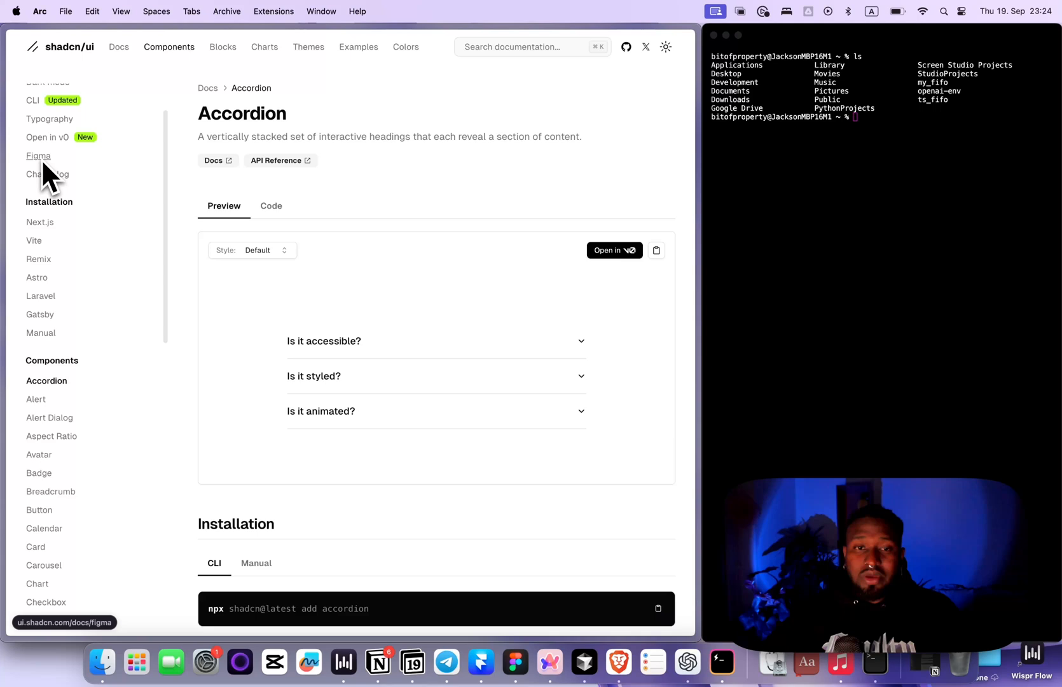
scroll(down, 3)
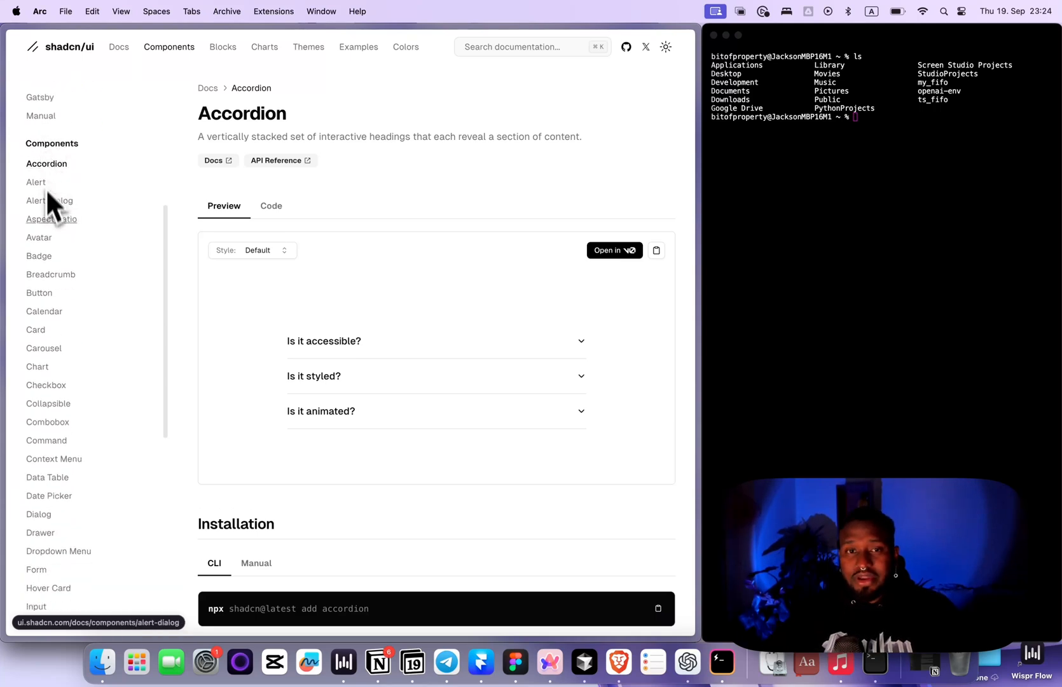
scroll(down, 3)
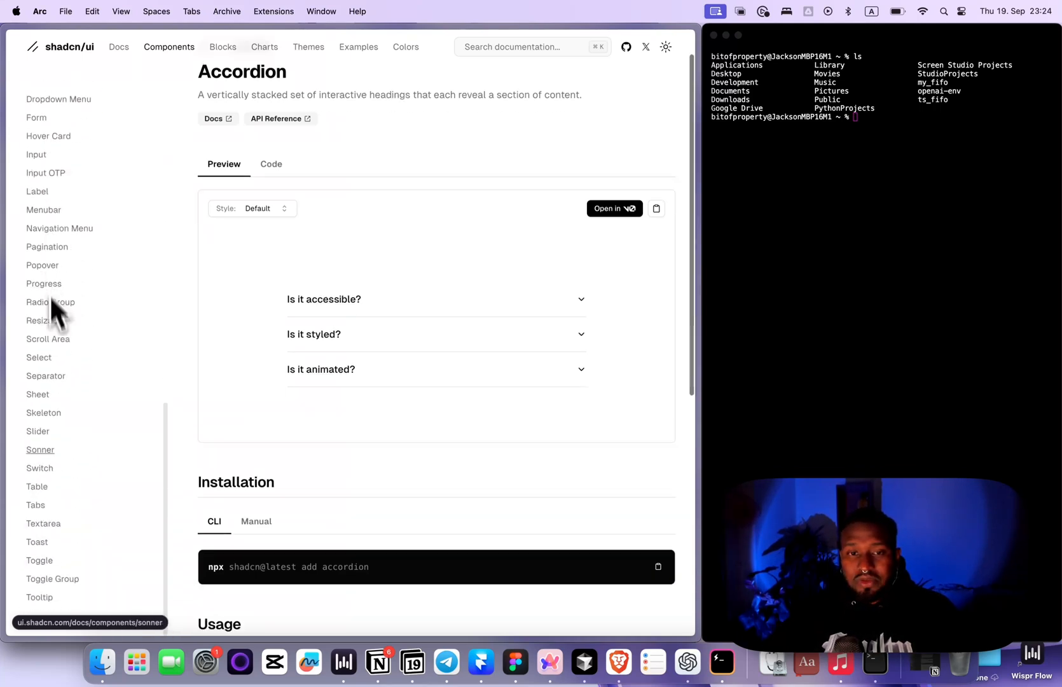
scroll(down, 3)
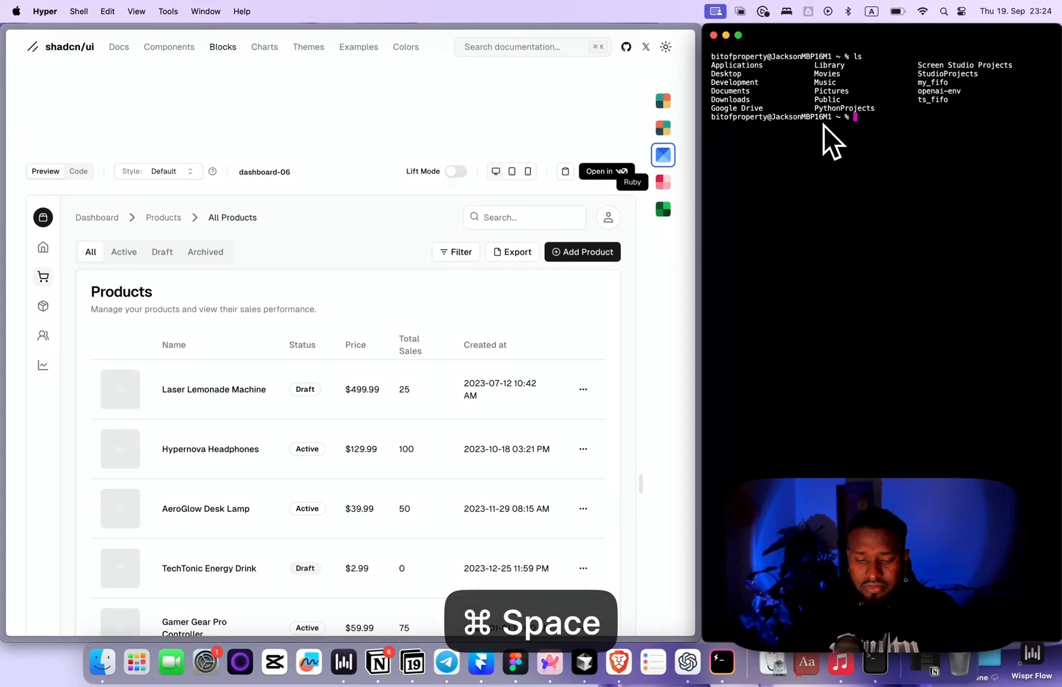
Launch the terminal via Spotlight, then mkdir webapps, cd into it and clear the screen.
text(terminal)
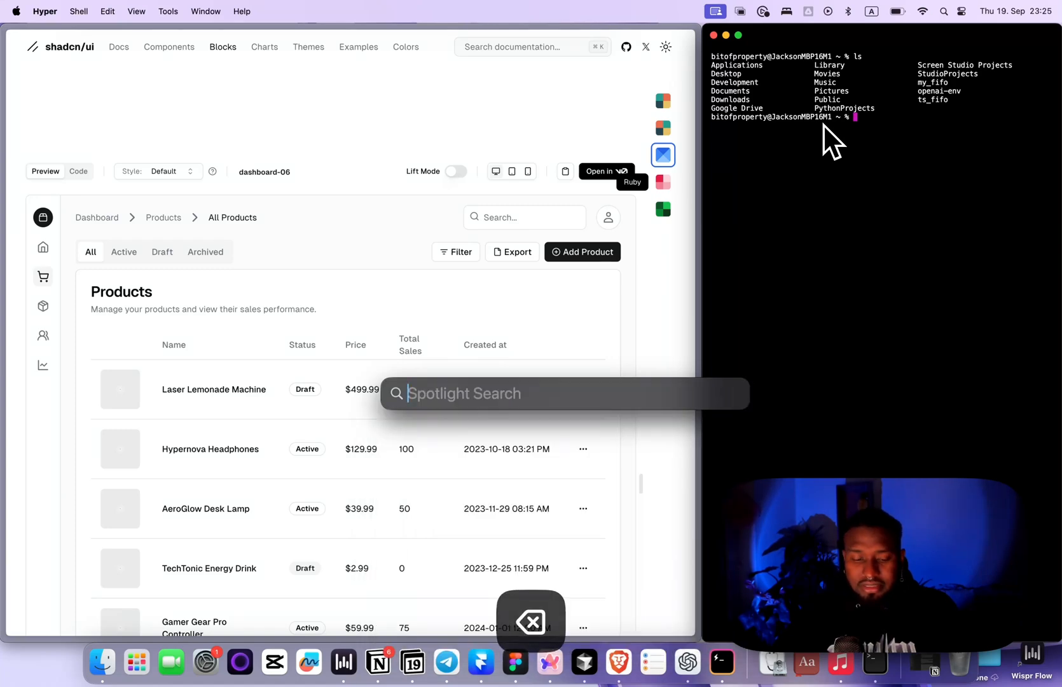
key(Escape)
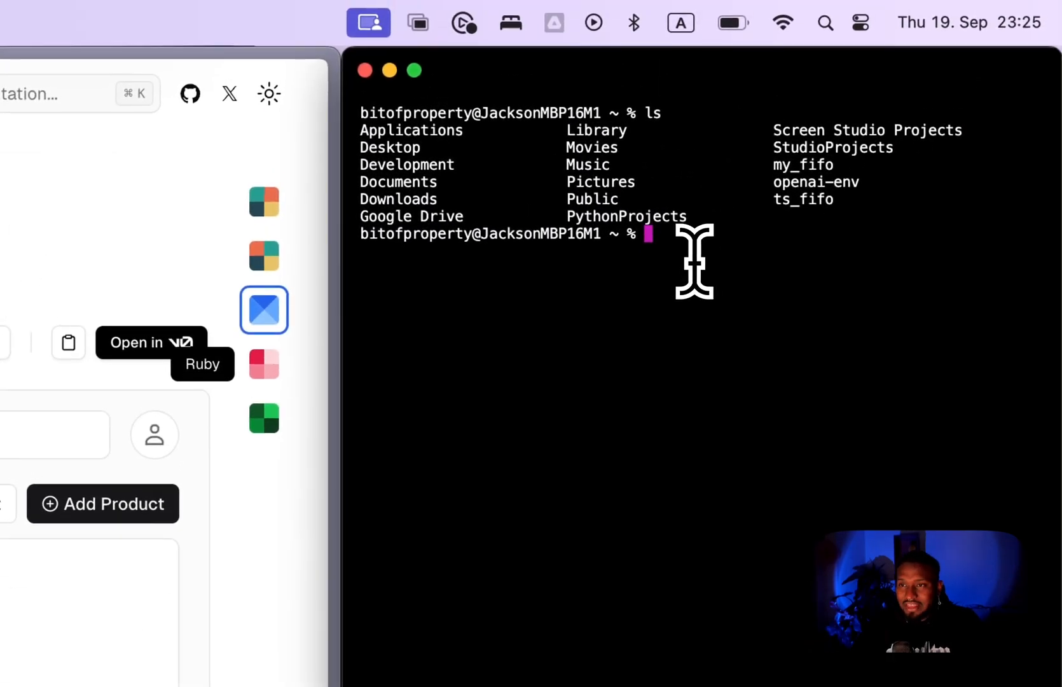
mouse_move(684, 246)
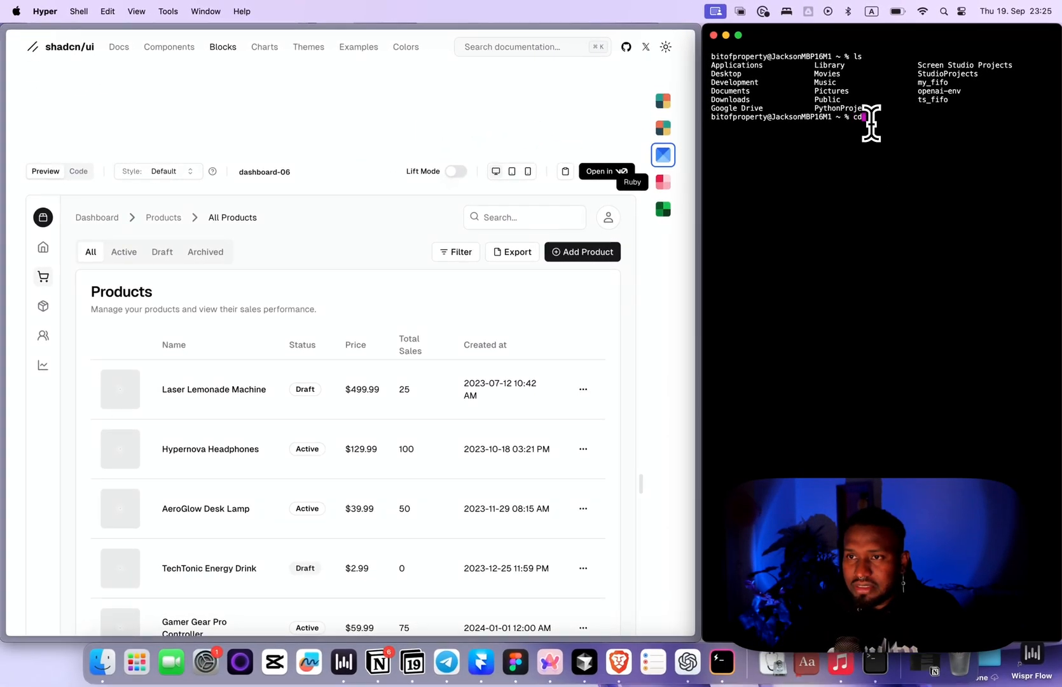
key(backspace)
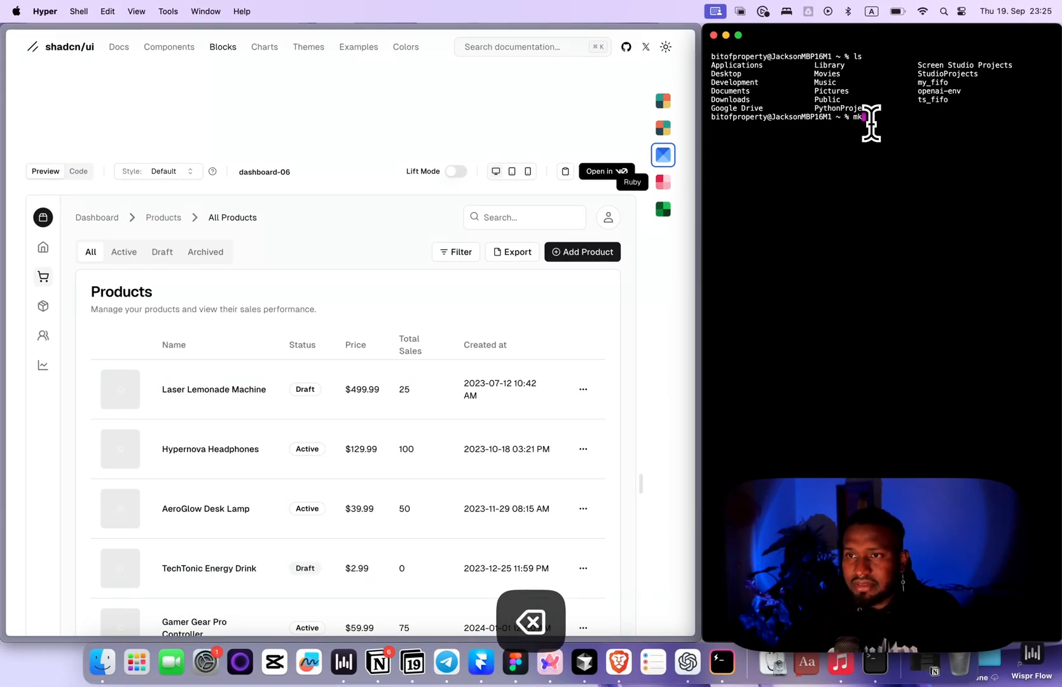
text(d)
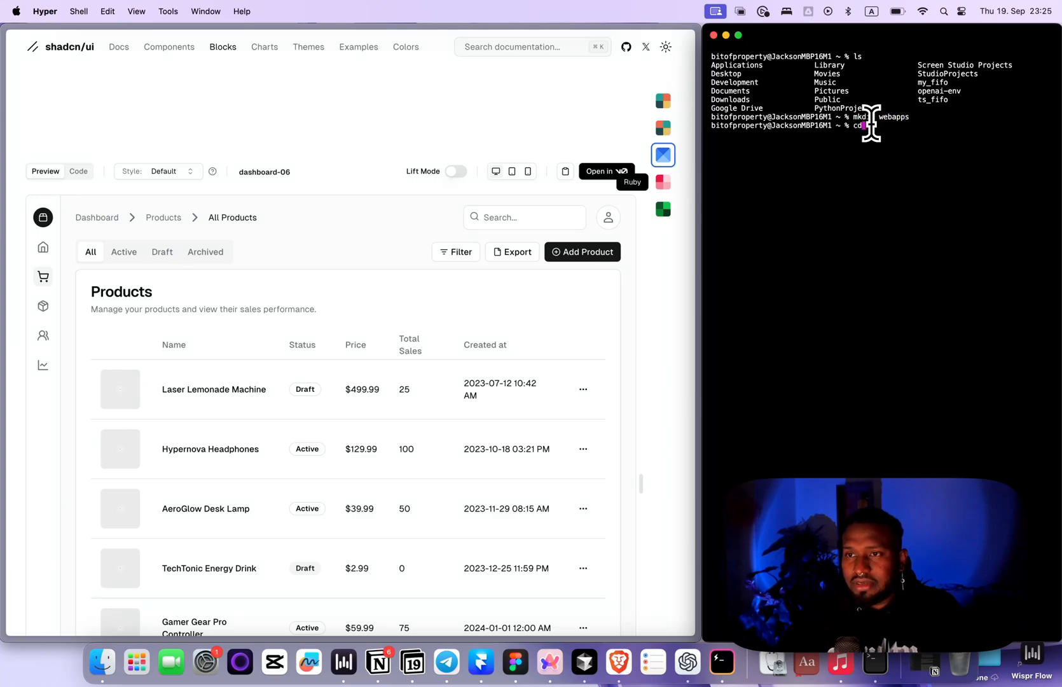
text(webapps)
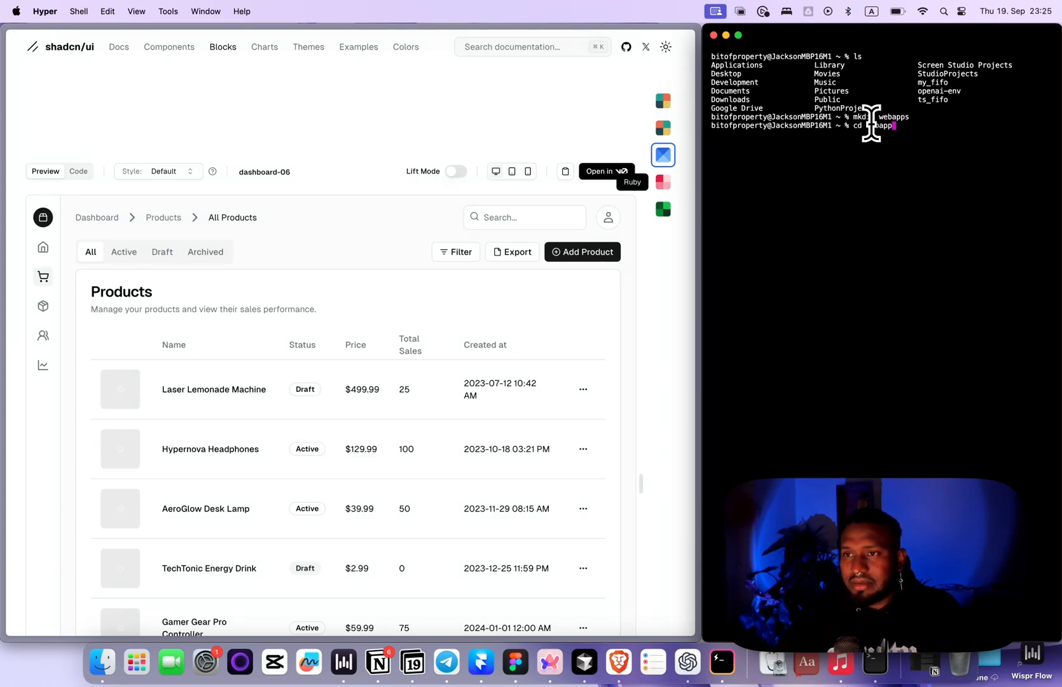
text(cleaer)
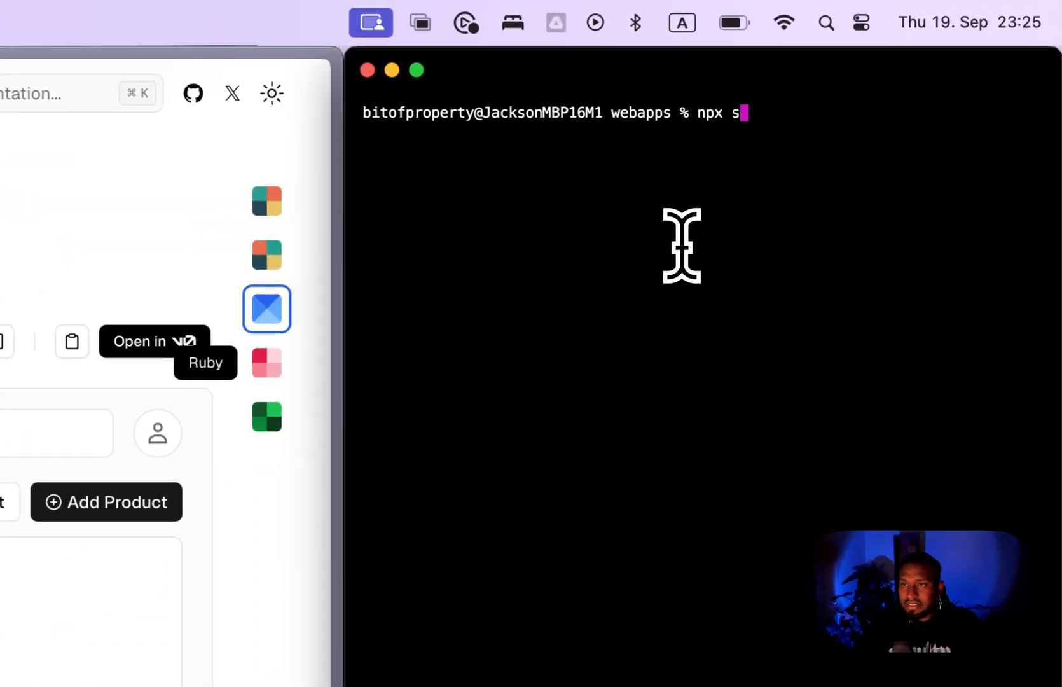
Compose npx shadcn@latest init sidebar-01 at the webapps prompt without running it.
text(hadcn-)
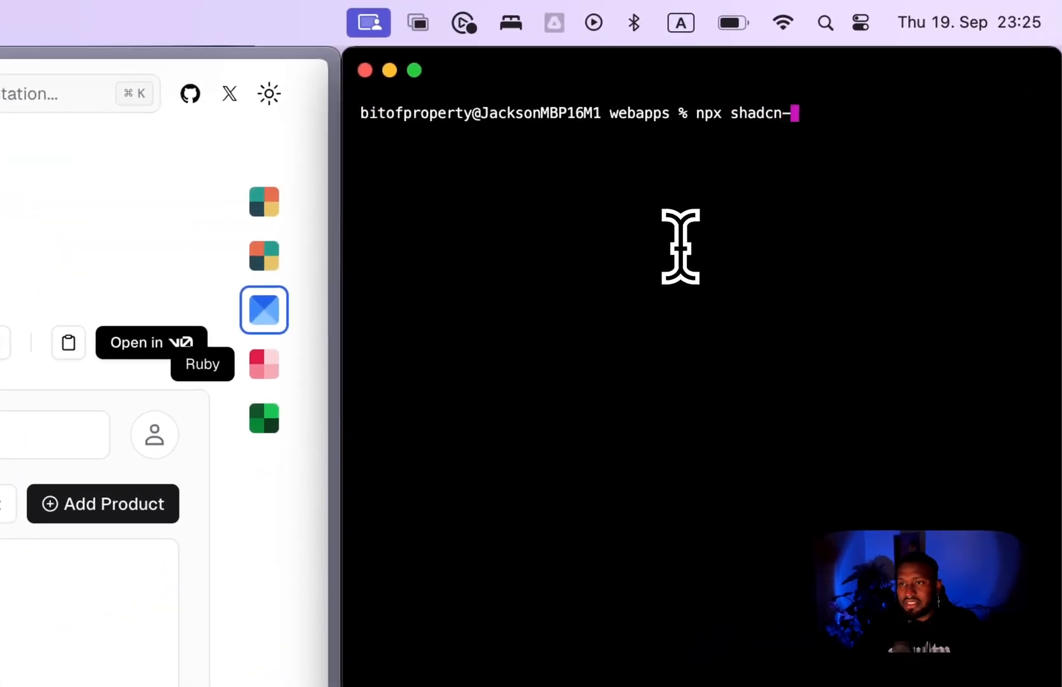
key(backspace)
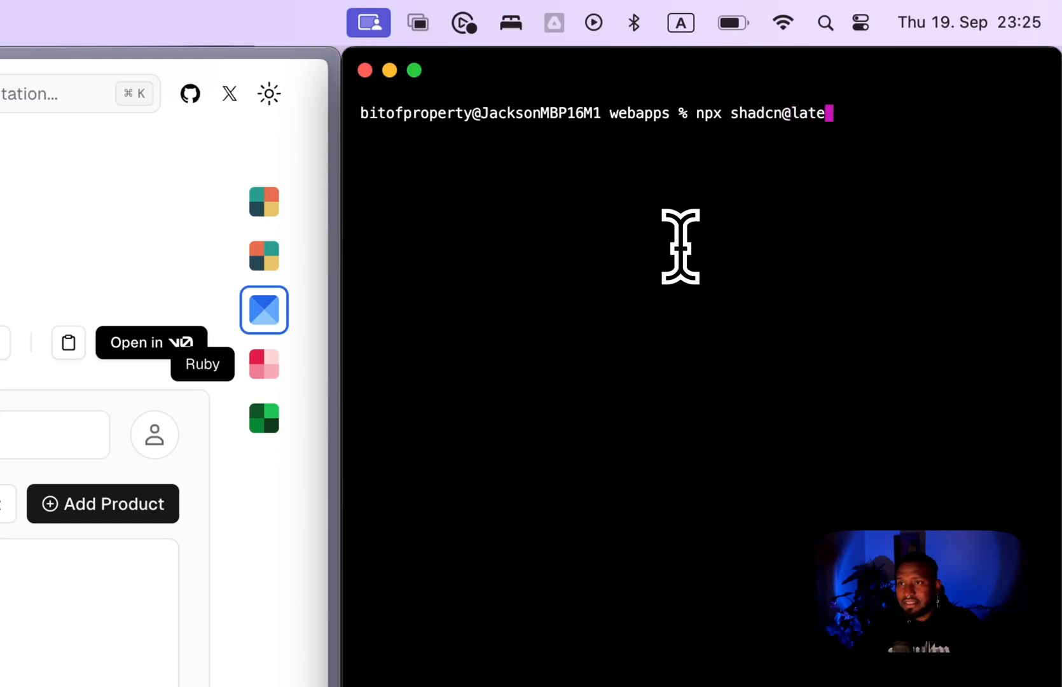
text(st)
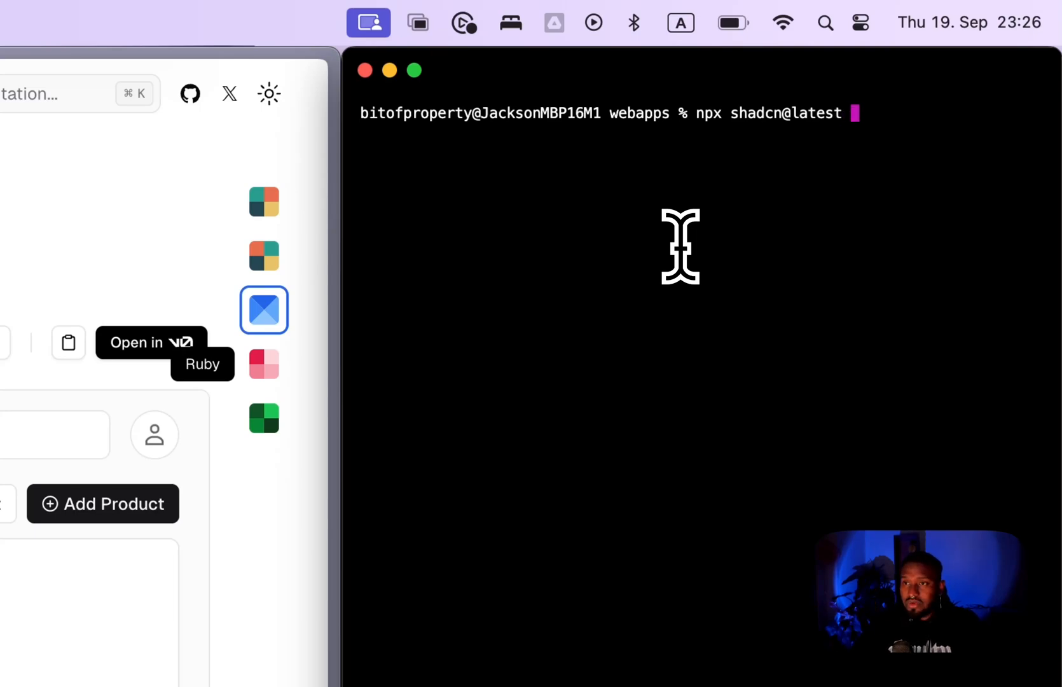
text(init)
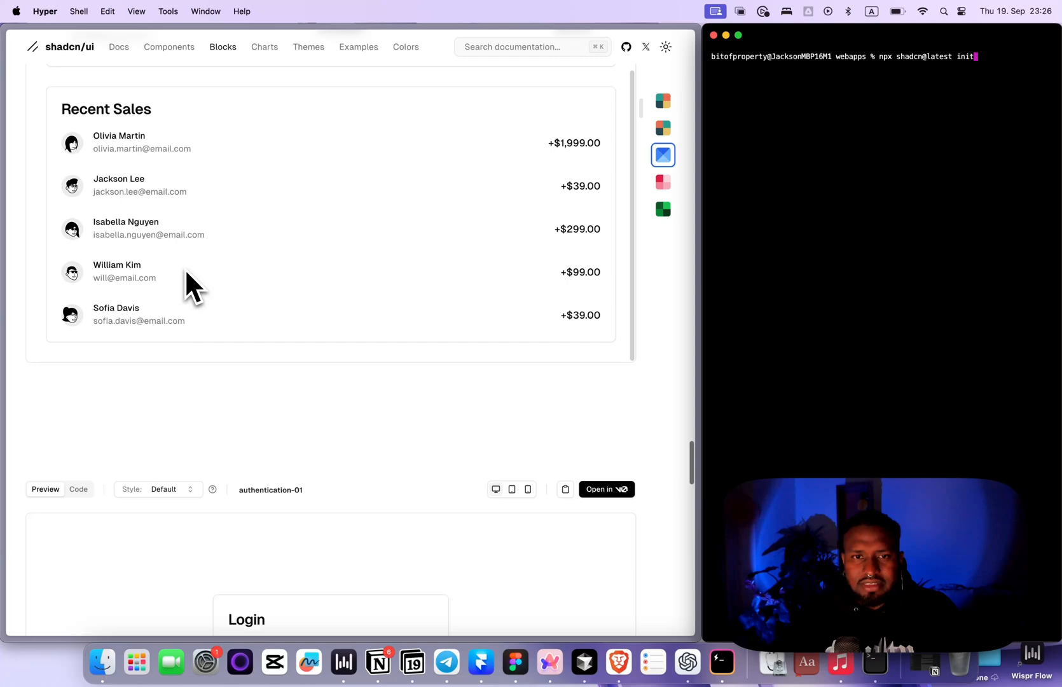
scroll(down, 3)
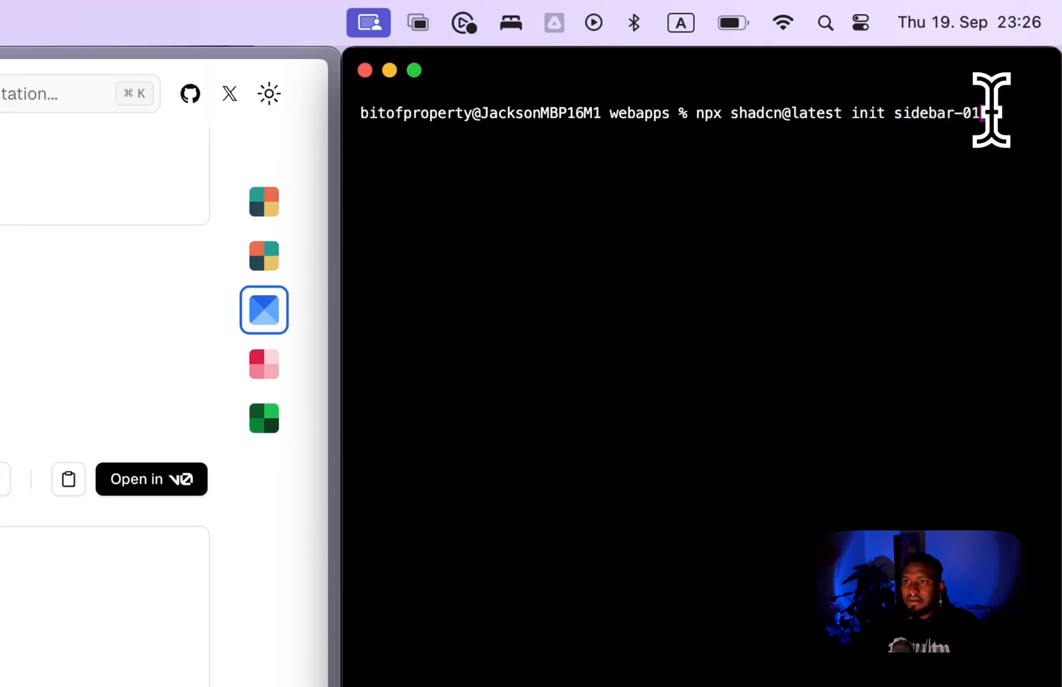
Run the init command, accept a new Next.js project and name it my-playground-app.
key(enter)
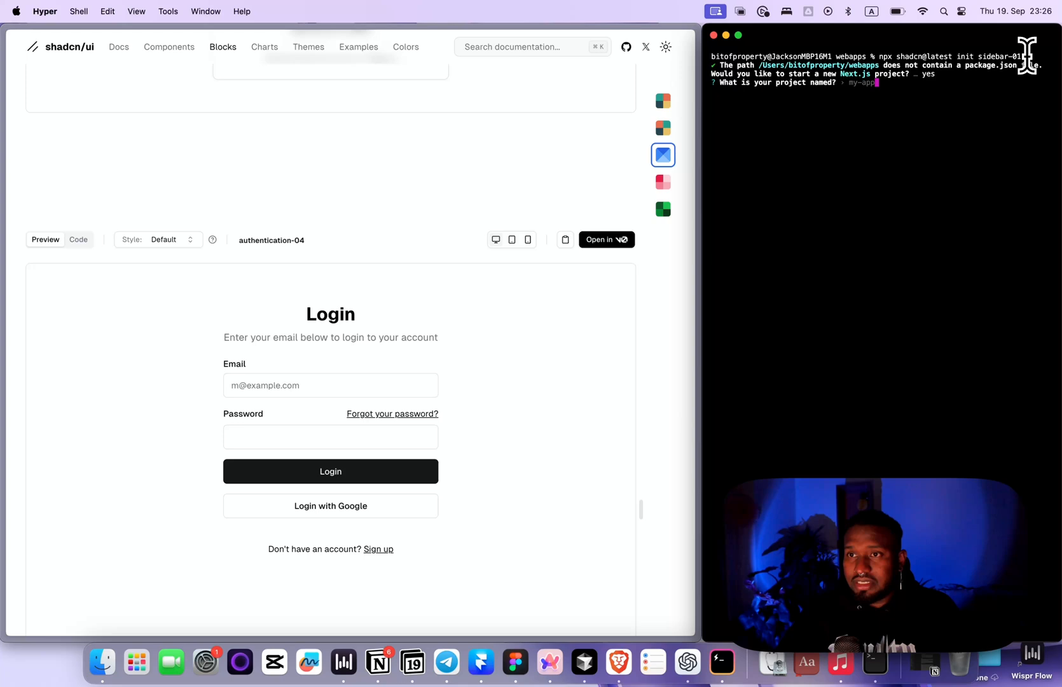
key(backspace)
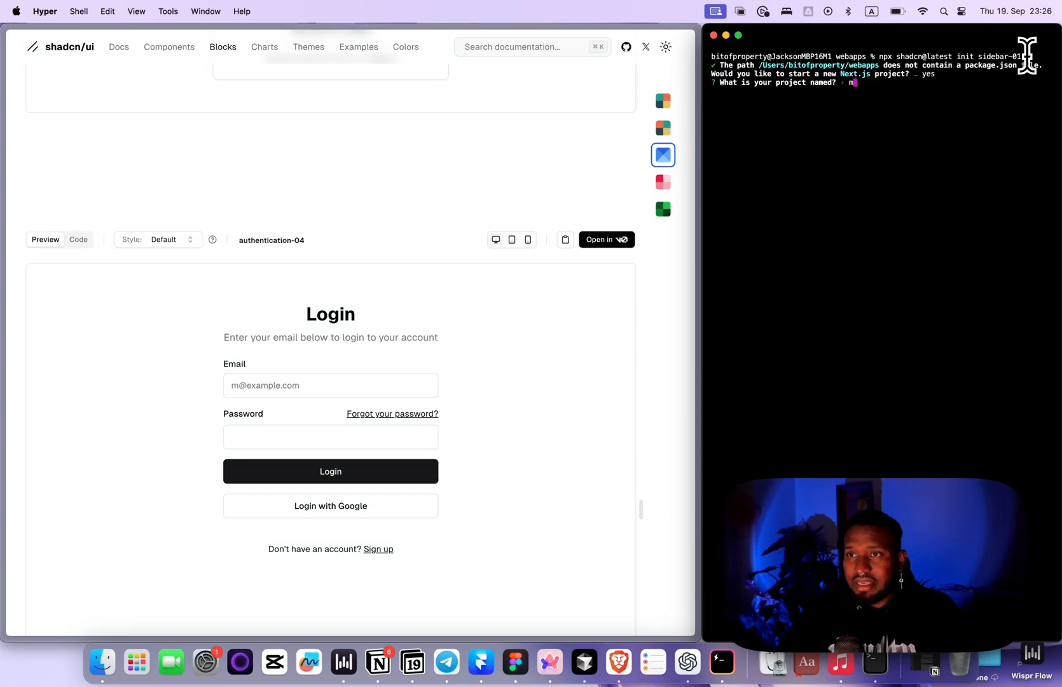
text(y-playground-app)
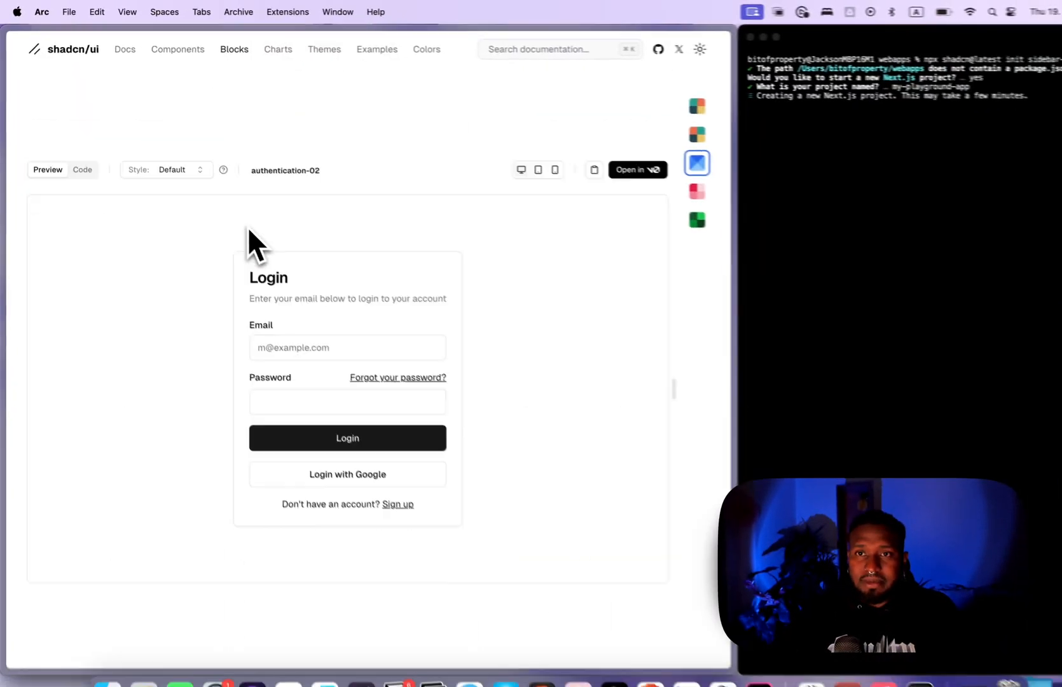
Switch to the shadcn-ui/ui GitHub repository in Arc and enter its apps/www folder.
scroll(down, 3)
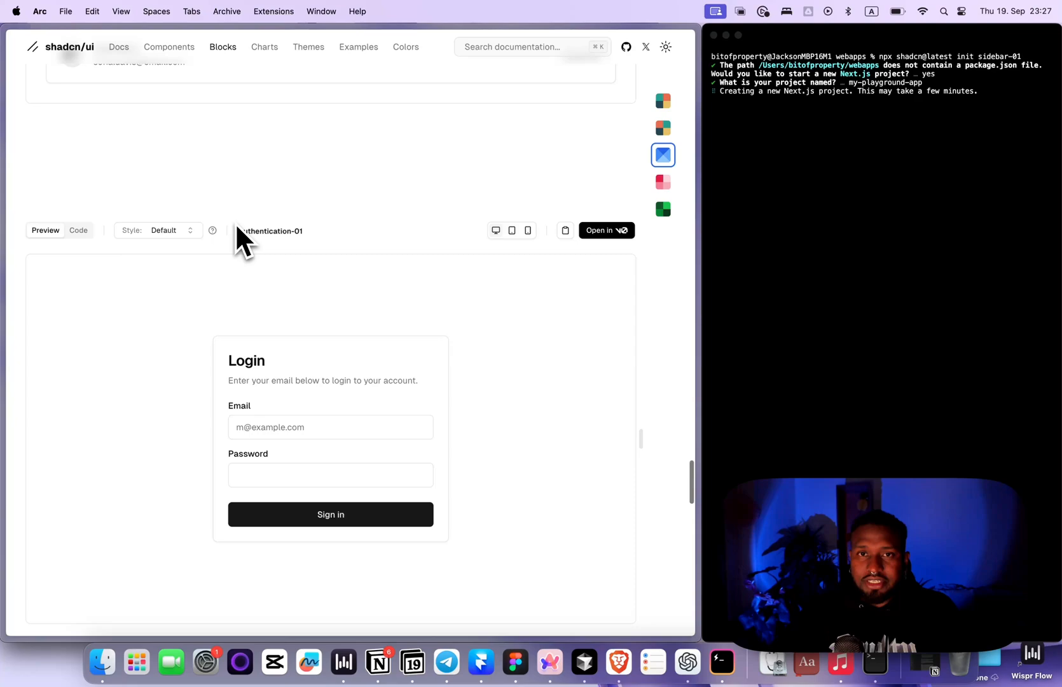
scroll(down, 3)
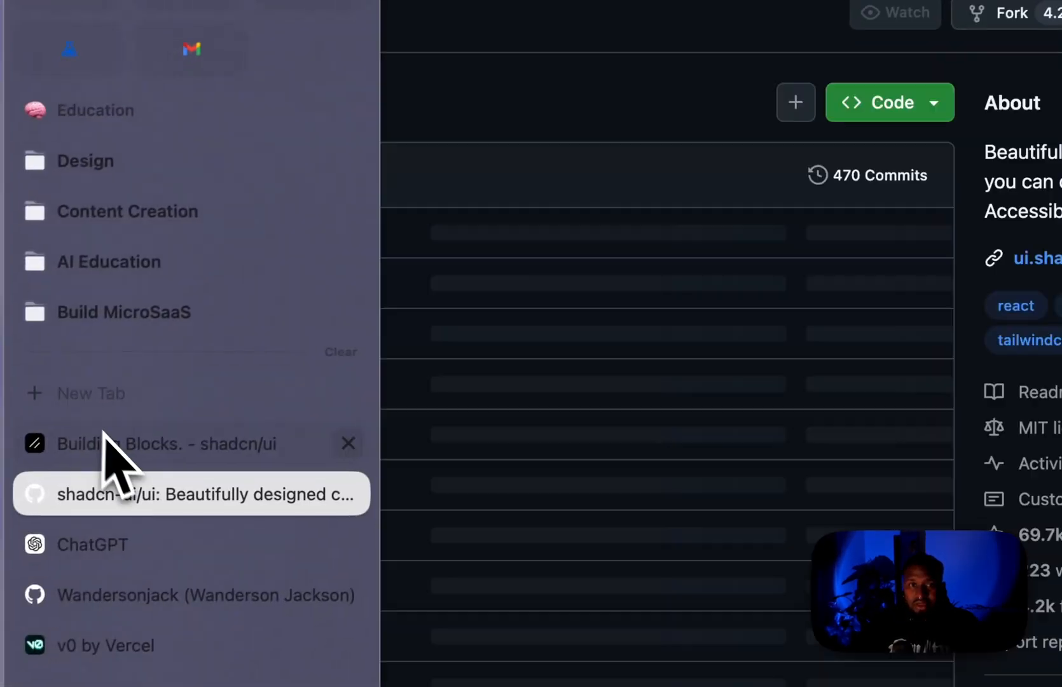
click(192, 494)
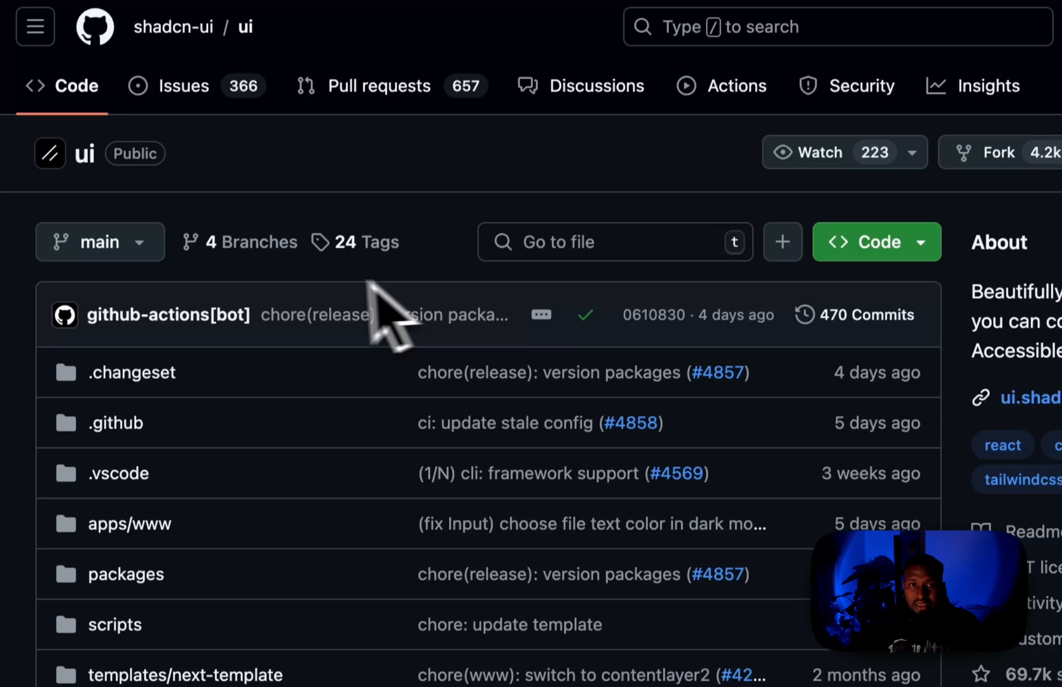
scroll(down, 3)
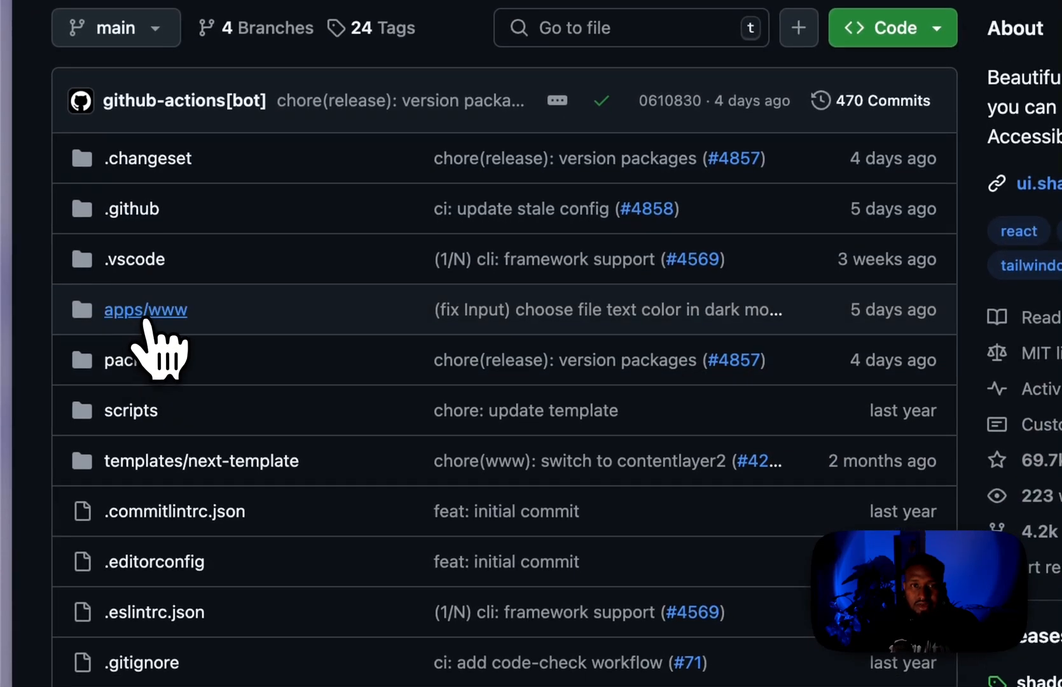
click(144, 309)
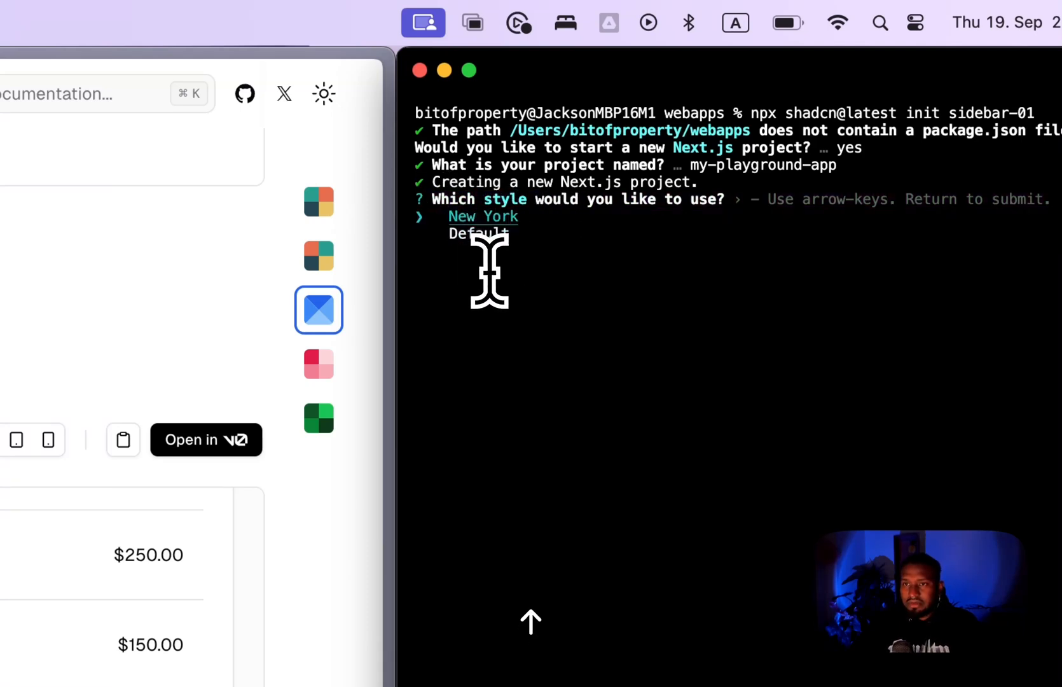
Choose New York style with Stone base colour, then cd into my-playground-app/.
key(Return)
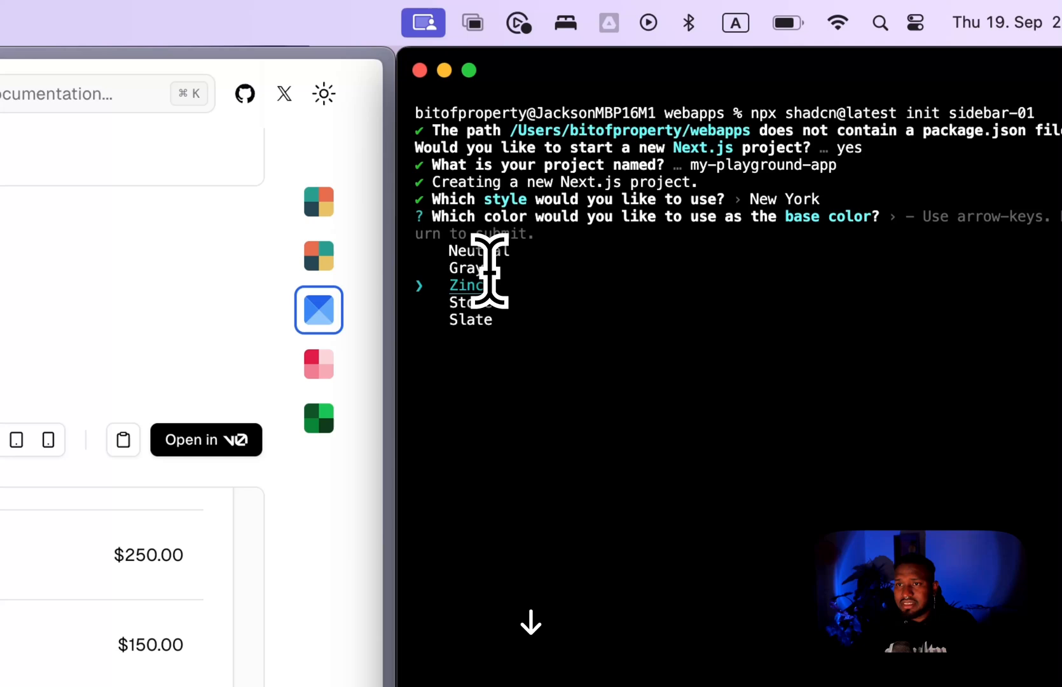
key(enter)
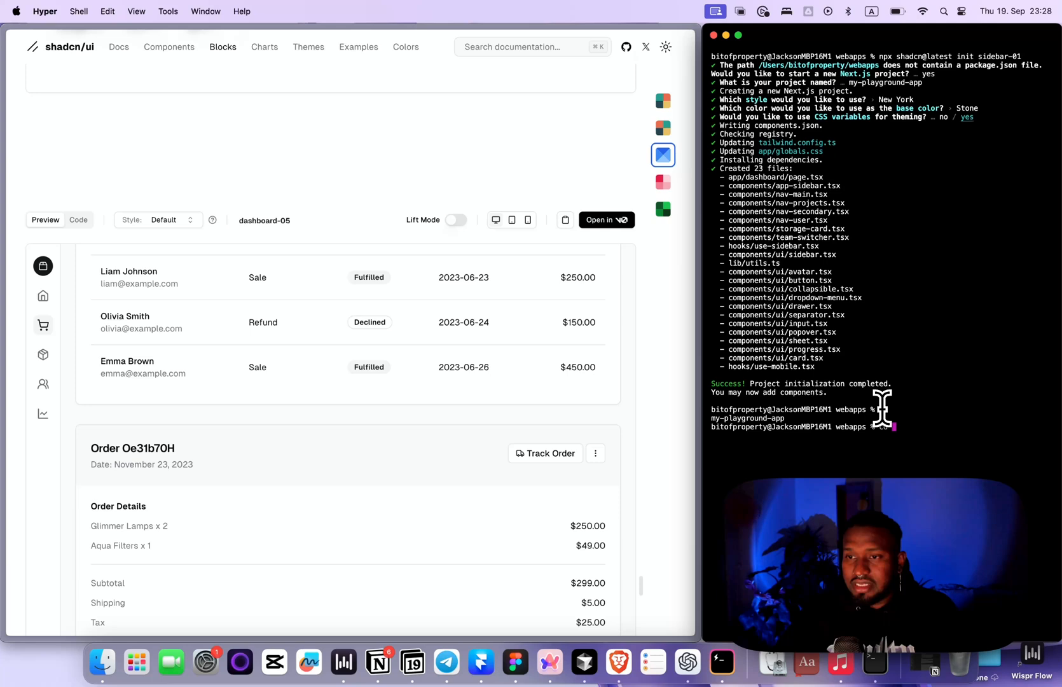
text(cd my-playground-app/)
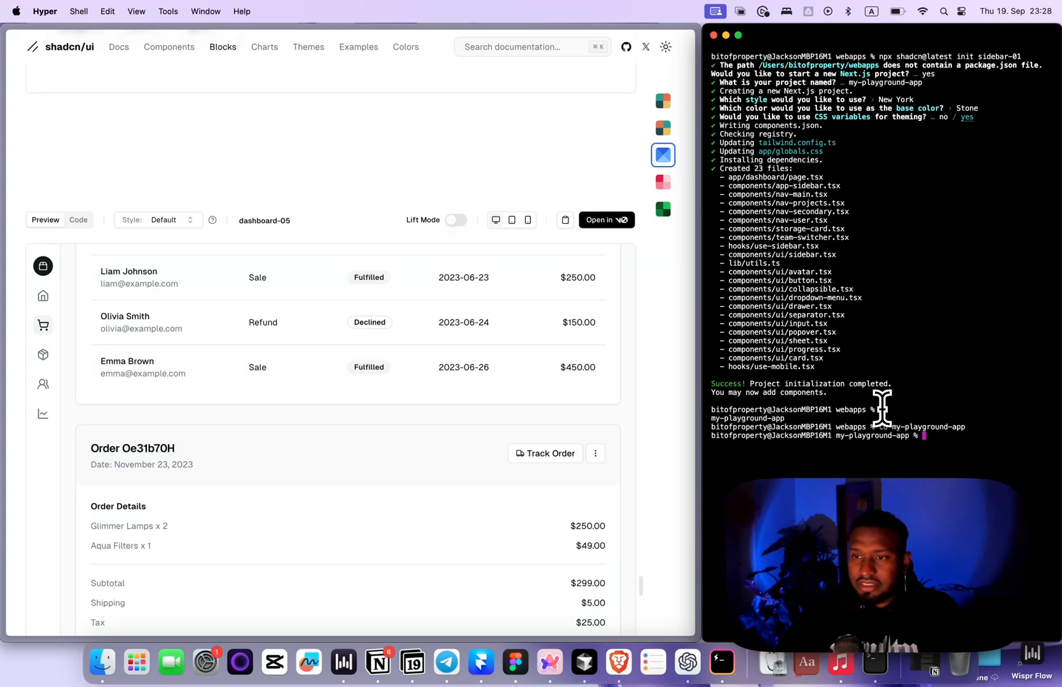
Start the Next.js dev server with npm run dev inside my-playground-app.
text(npm dev)
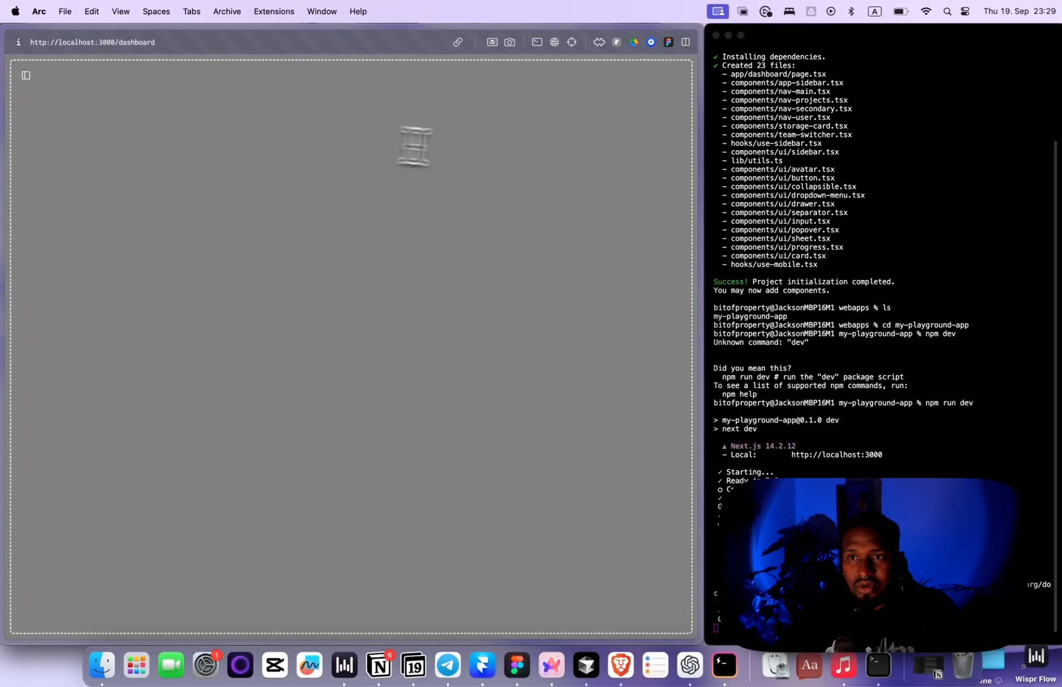
click(25, 75)
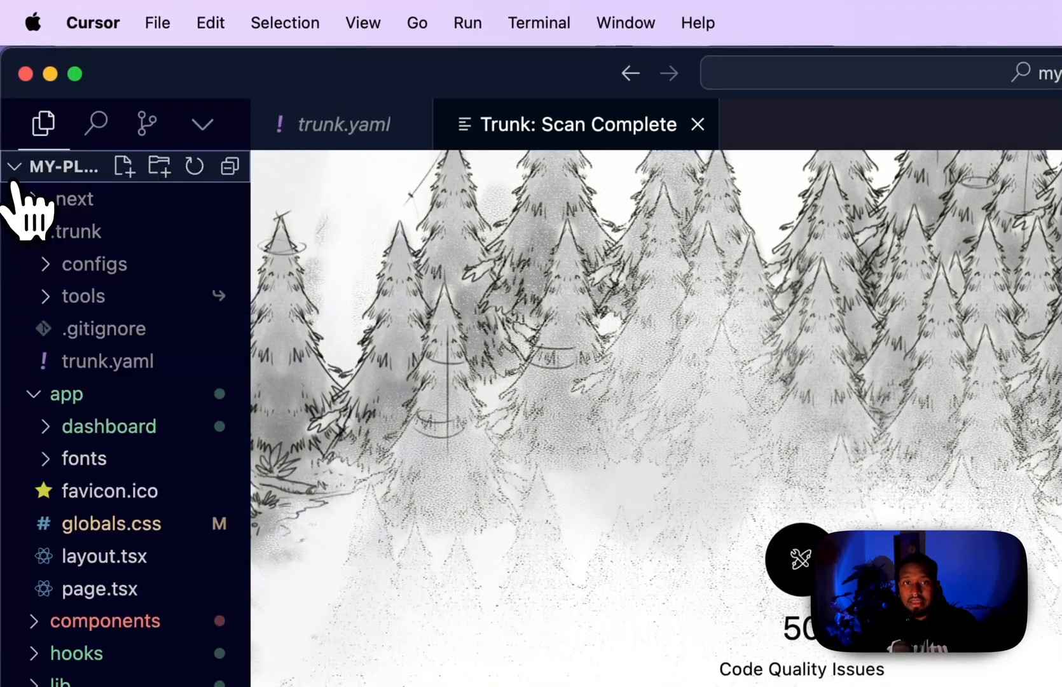
Collapse .trunk, re-expand the app folder and close the Trunk scan results page.
click(108, 296)
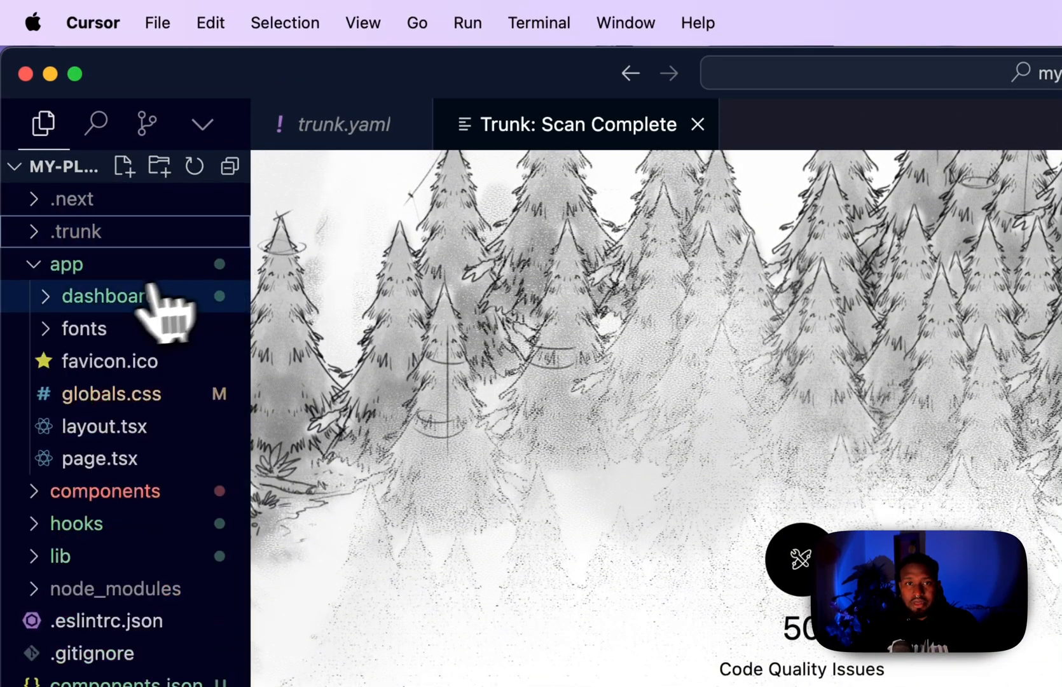
click(156, 23)
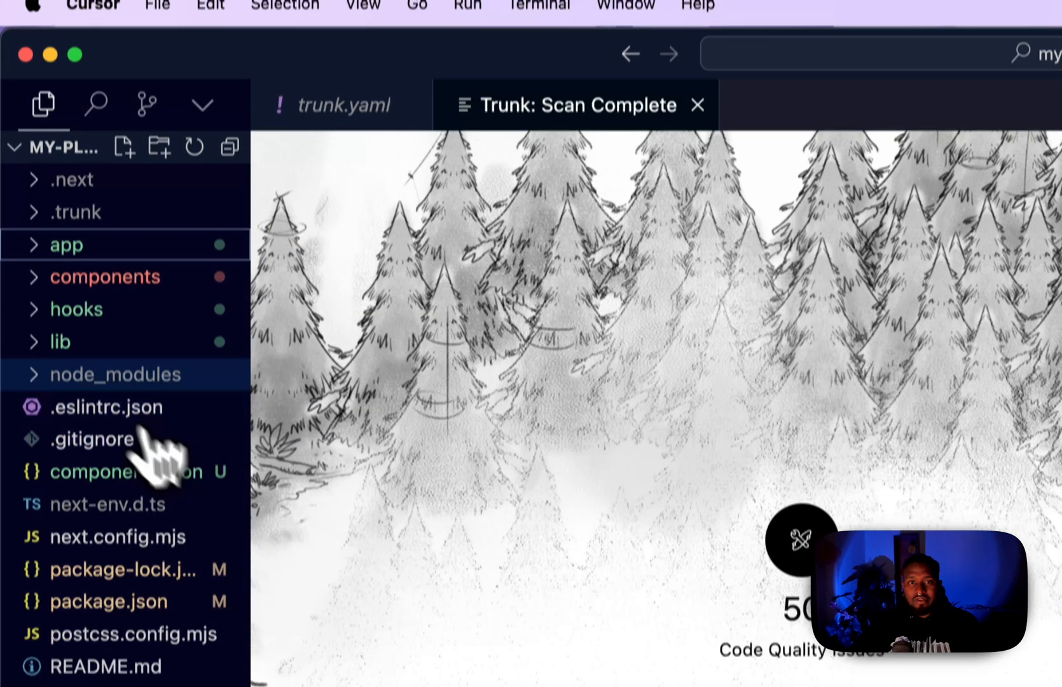
click(66, 244)
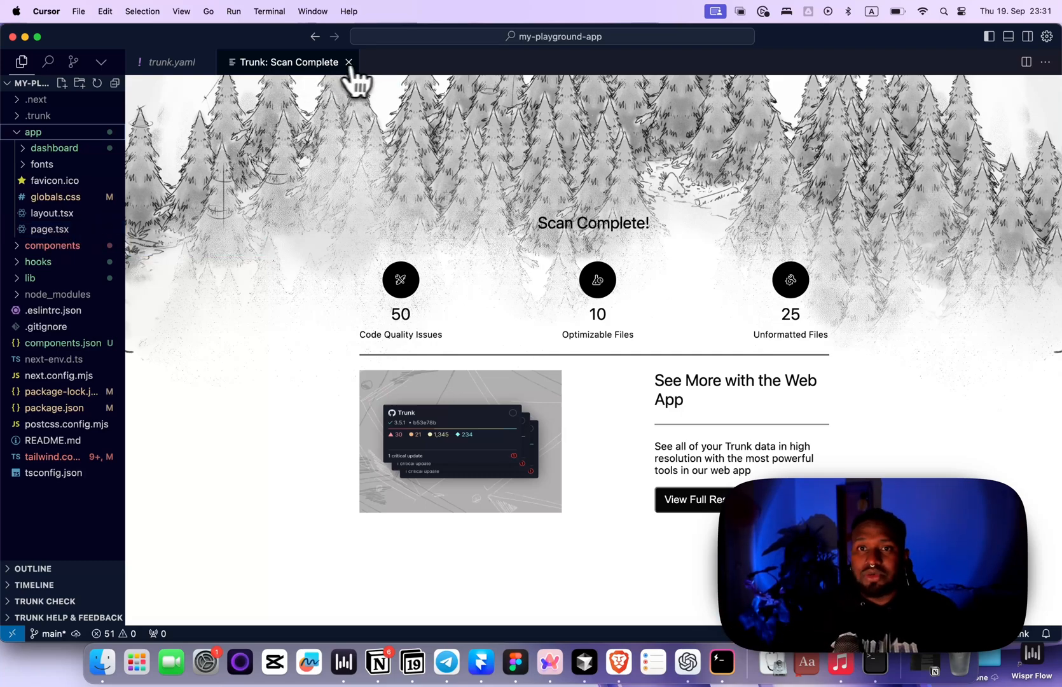
click(348, 61)
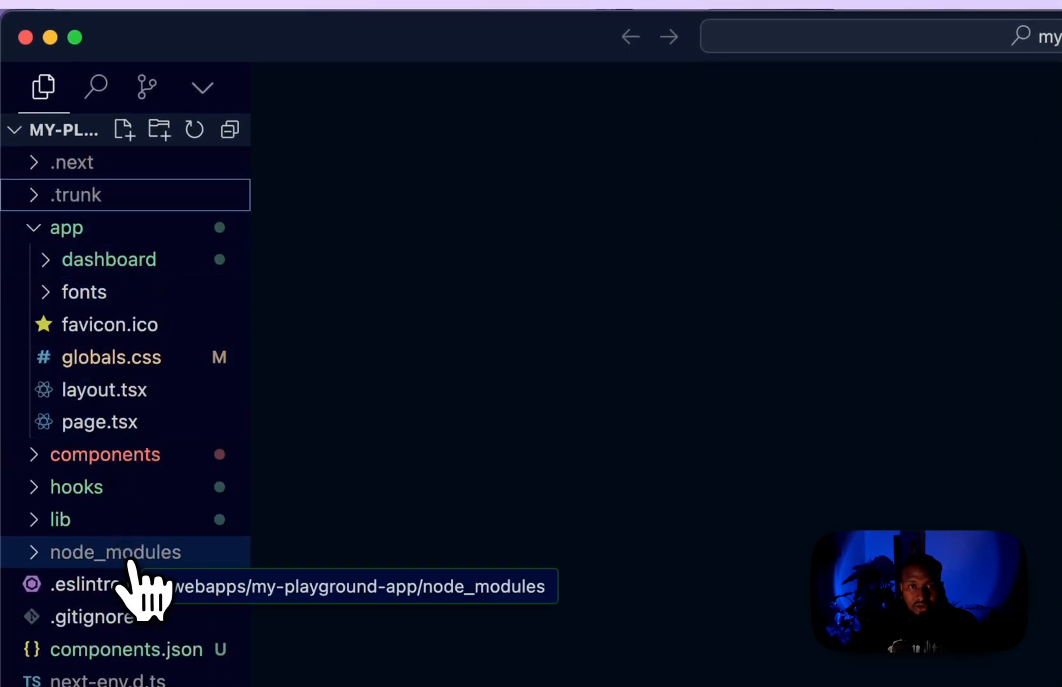
Review app/page.tsx and dashboard/page.tsx, then select bg-accent/50 in sidebar.tsx for deletion.
click(99, 421)
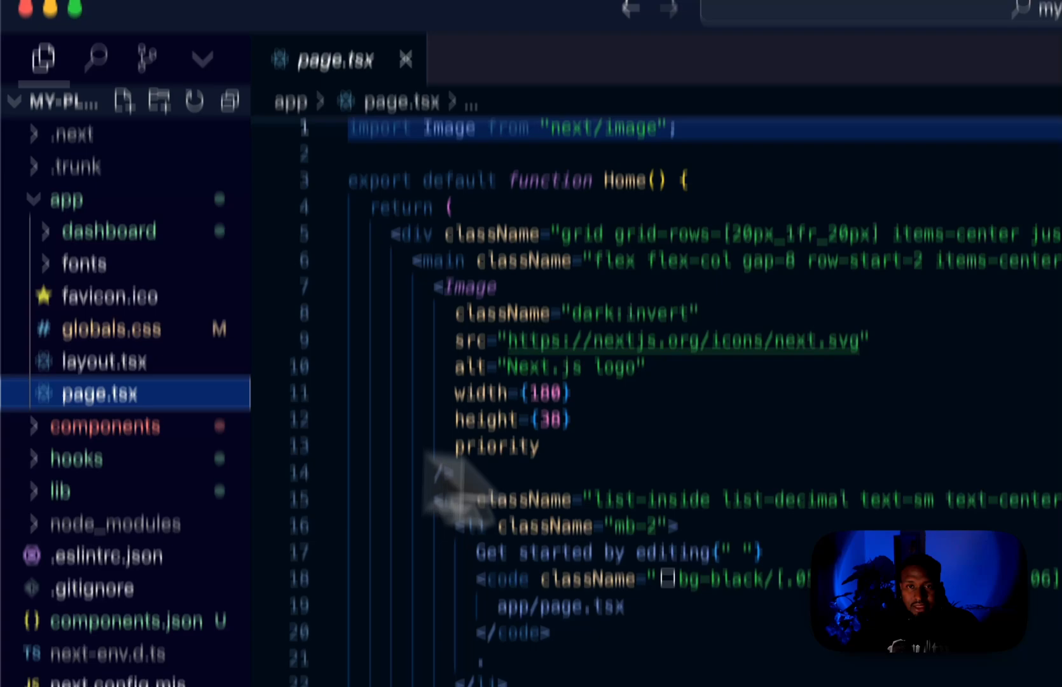
scroll(down, 3)
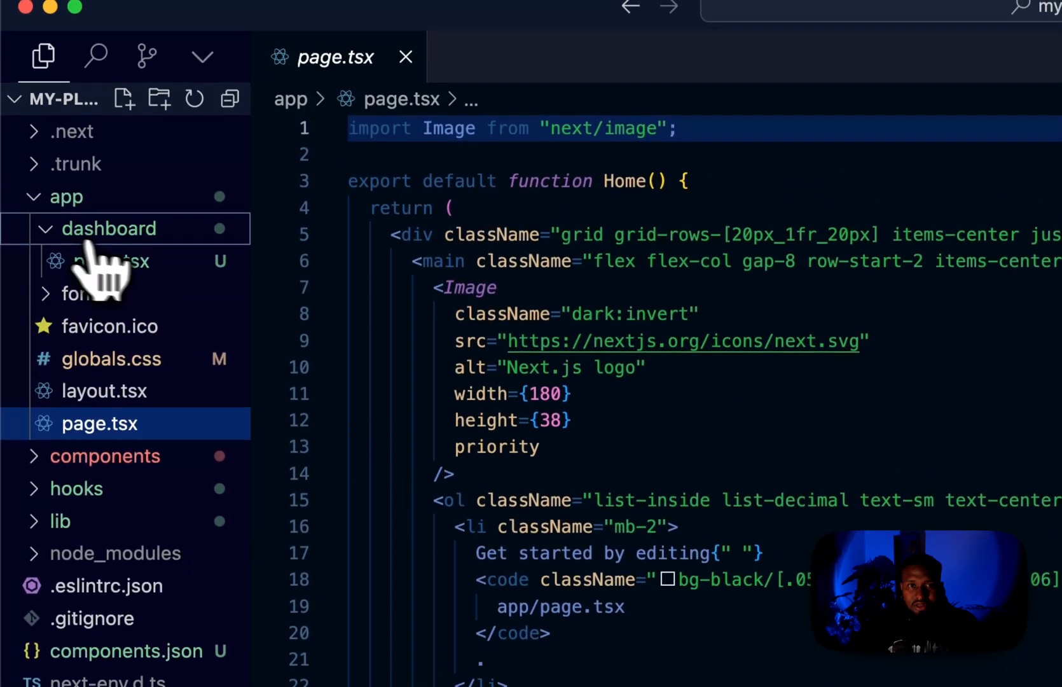
click(119, 262)
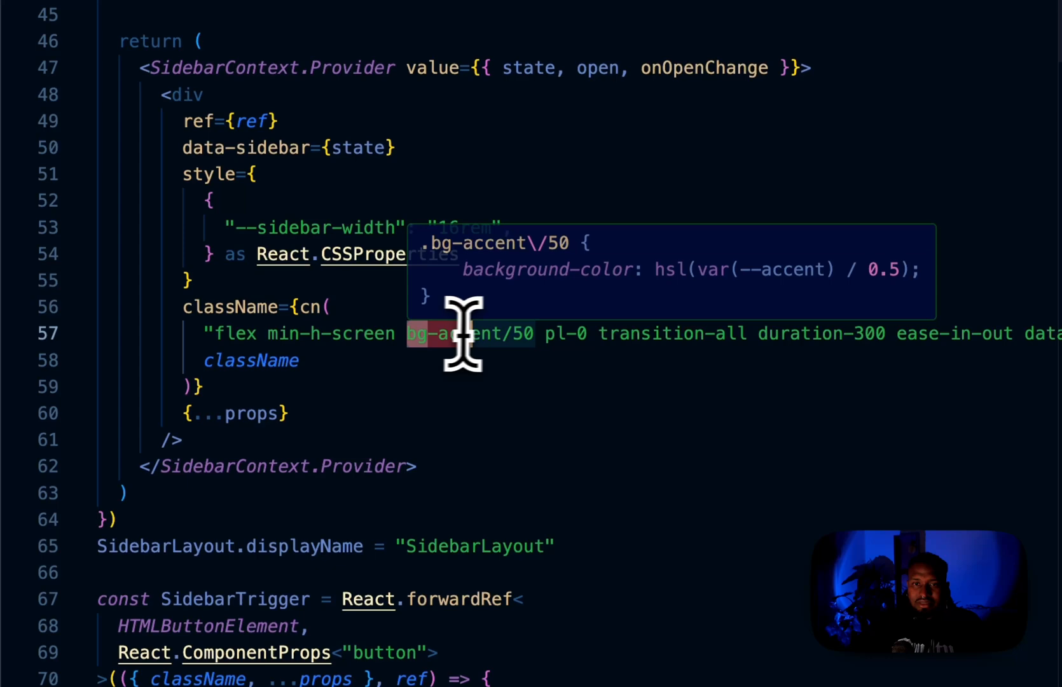
drag(406, 332, 536, 332)
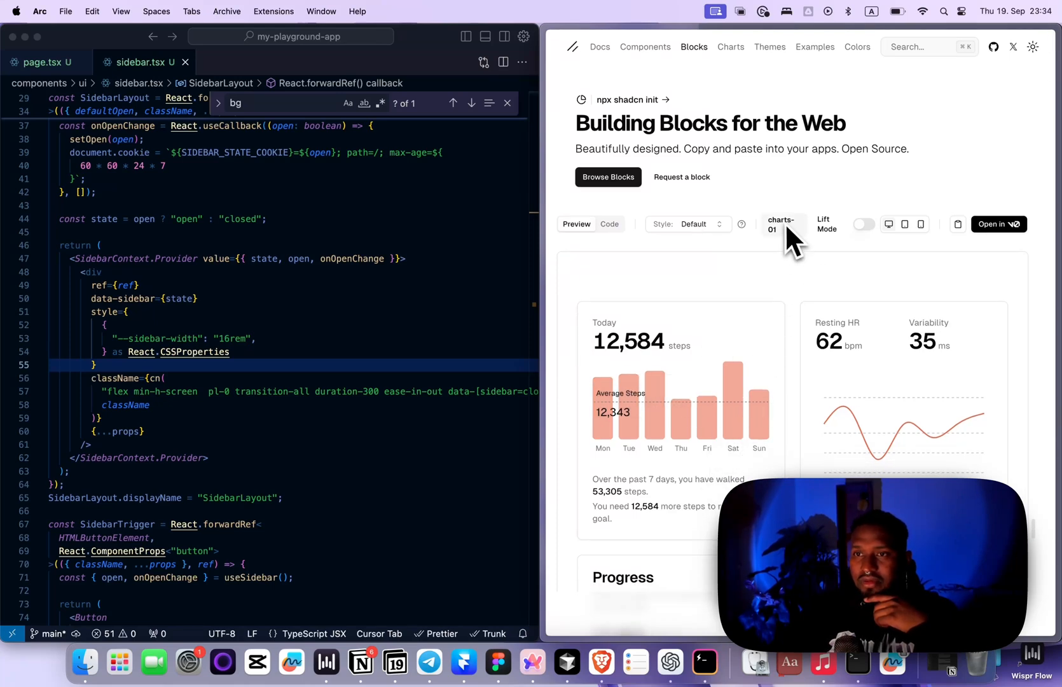
mouse_move(745, 261)
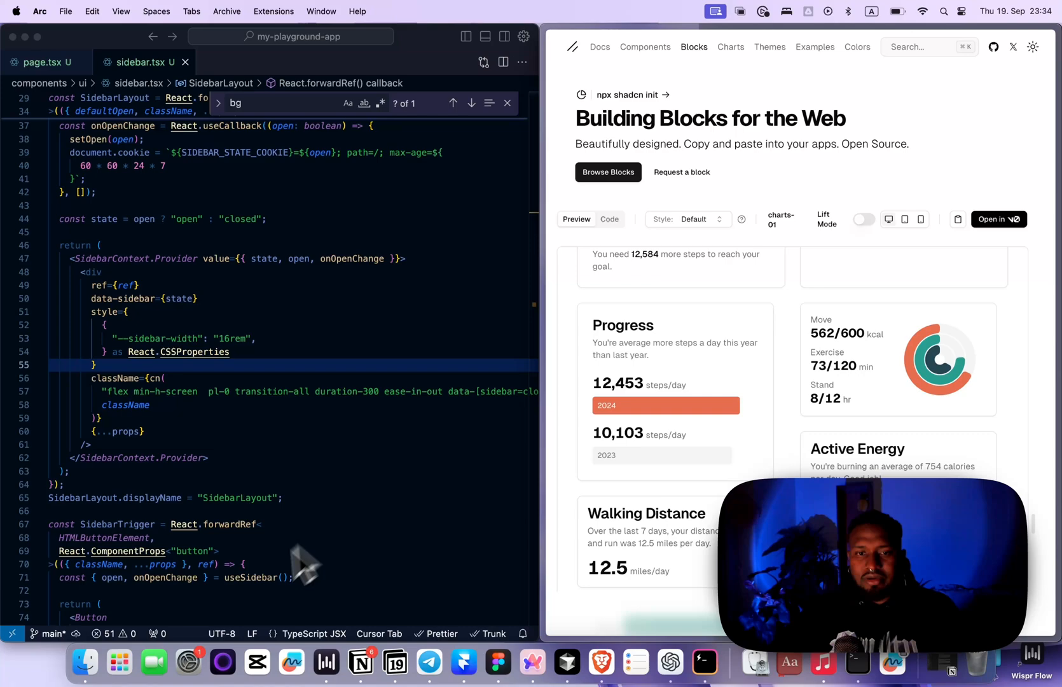
Return focus from the Arc charts-01 preview to the Cursor code editor.
click(274, 12)
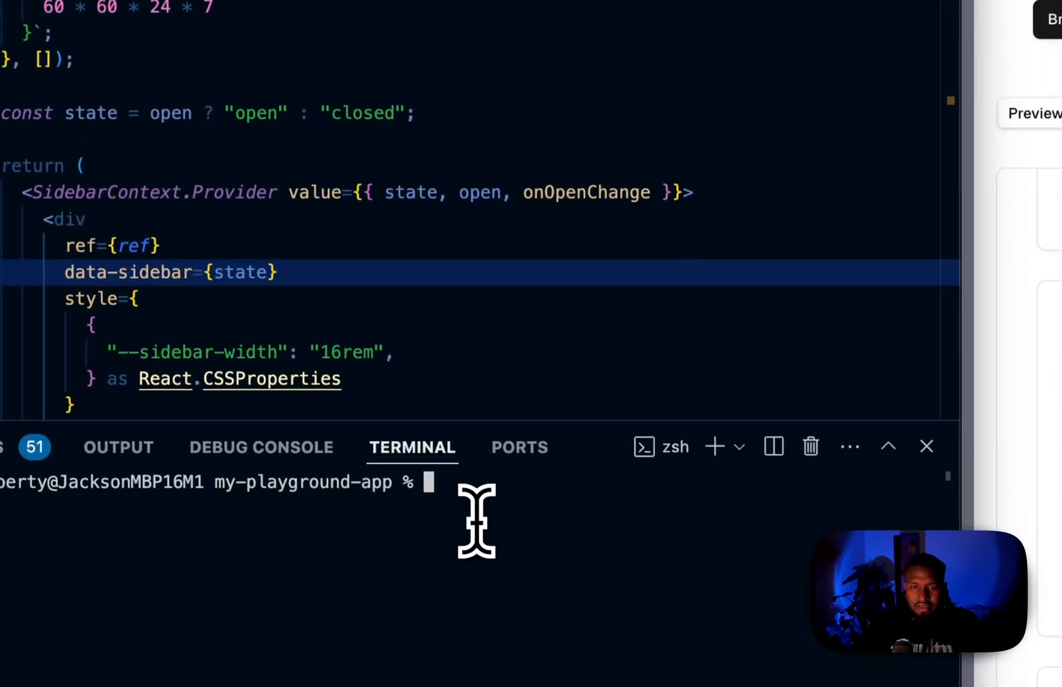
Start the `npx shadcn@latest add charts-01` command in the my-playground-app terminal.
text(npx shadcn@latest add charts-01)
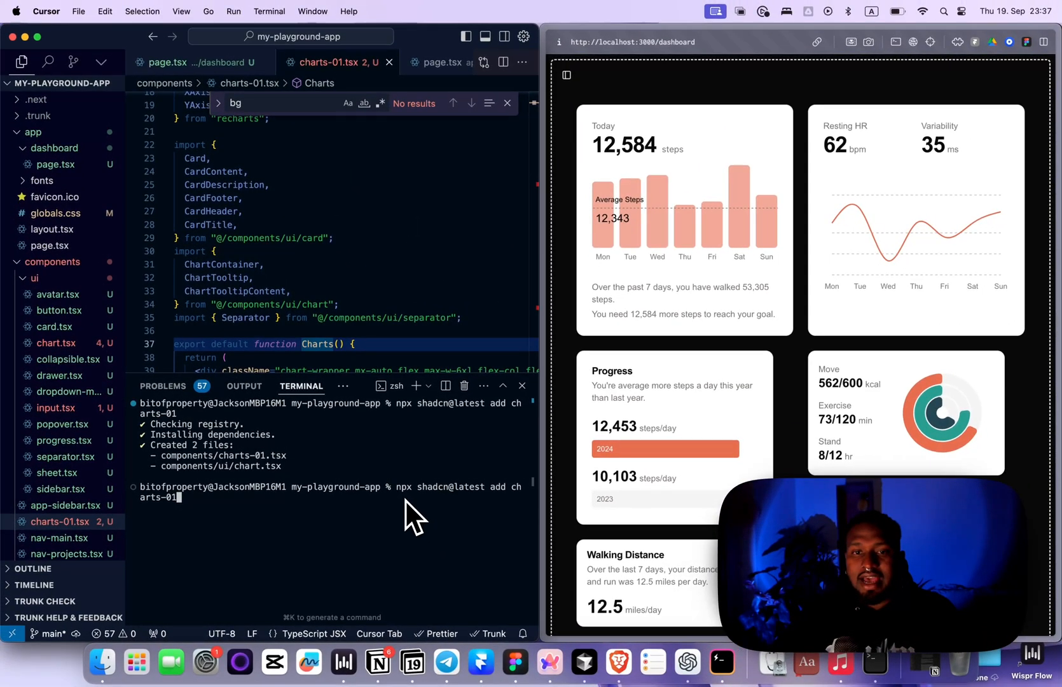
mouse_move(415, 436)
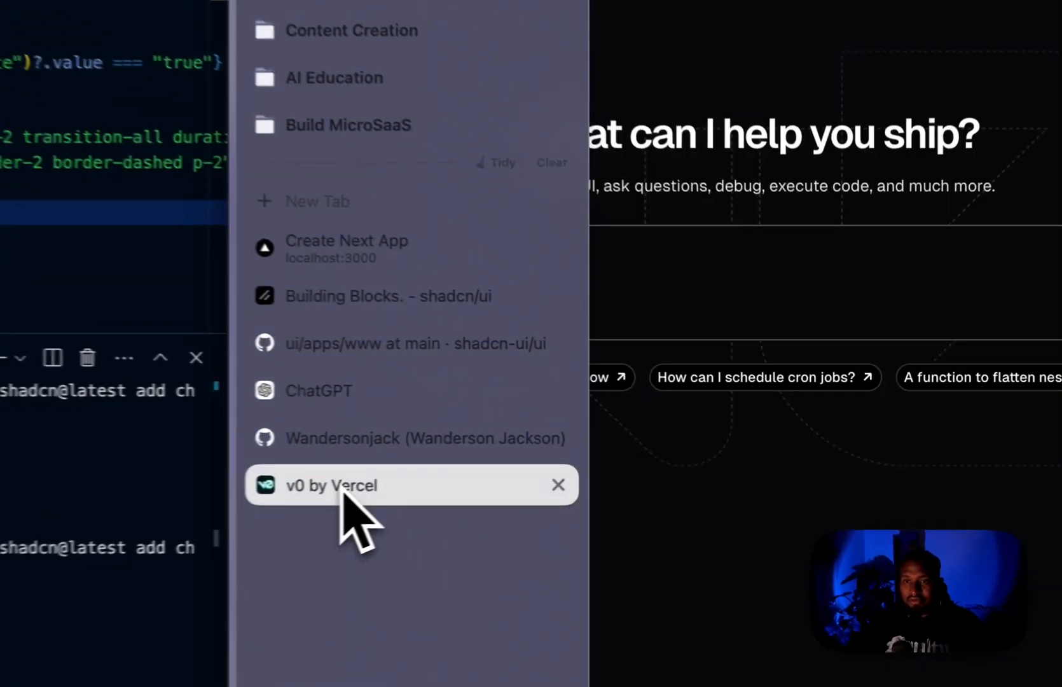
Ask v0 to 'Create a dashboard for Email newsletter app' and submit the request.
click(331, 484)
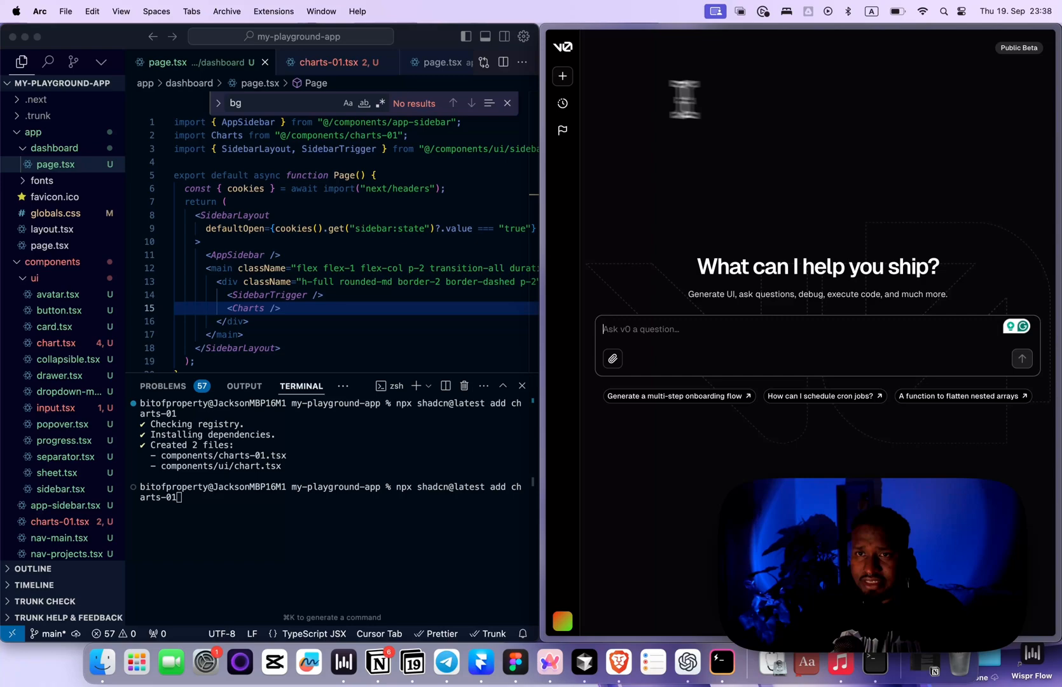
click(562, 103)
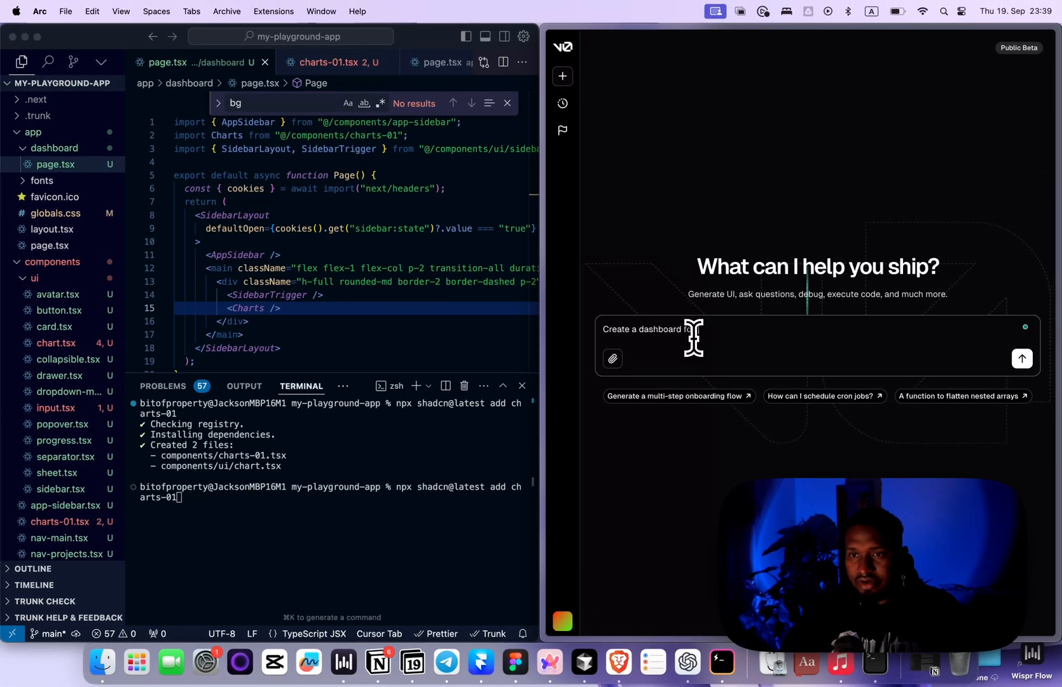
text(Emauk)
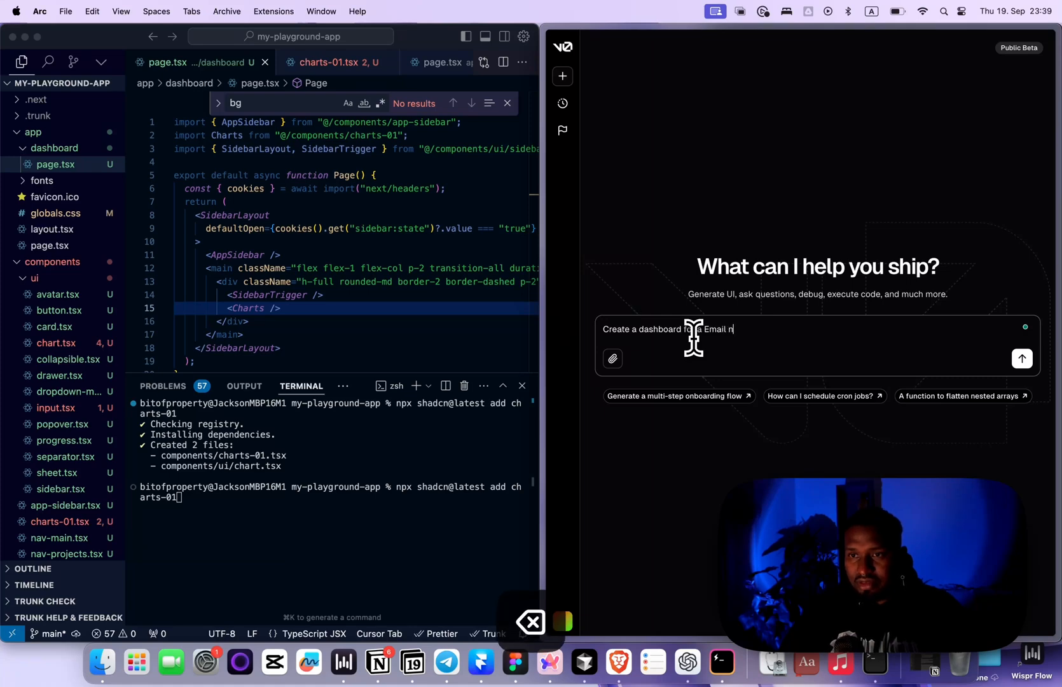
text(ewsletter app)
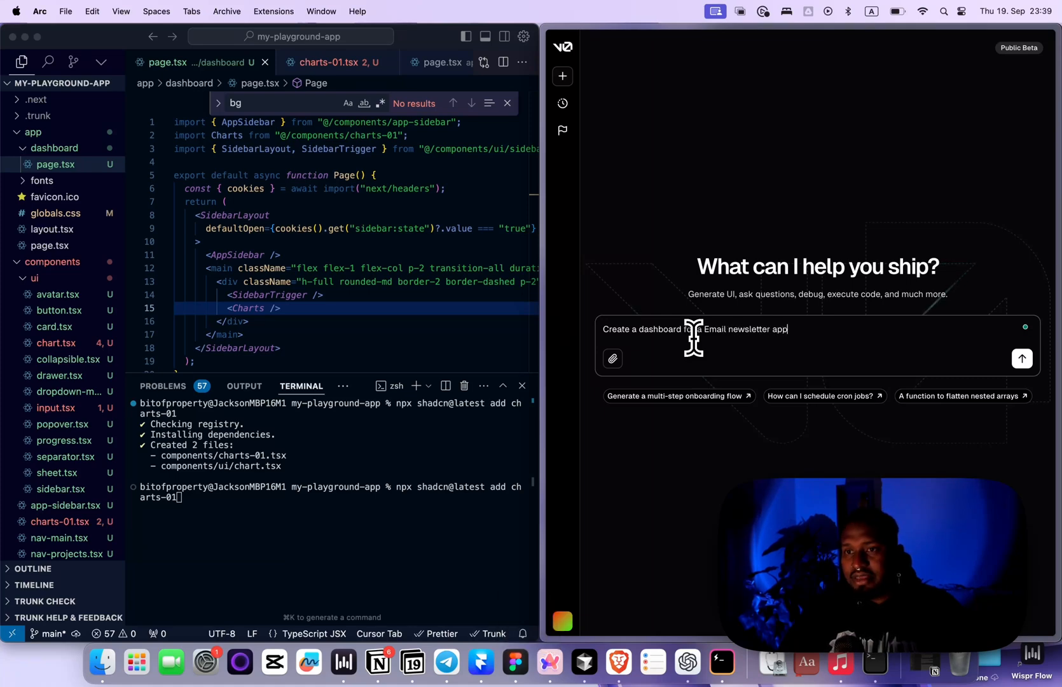
click(1021, 365)
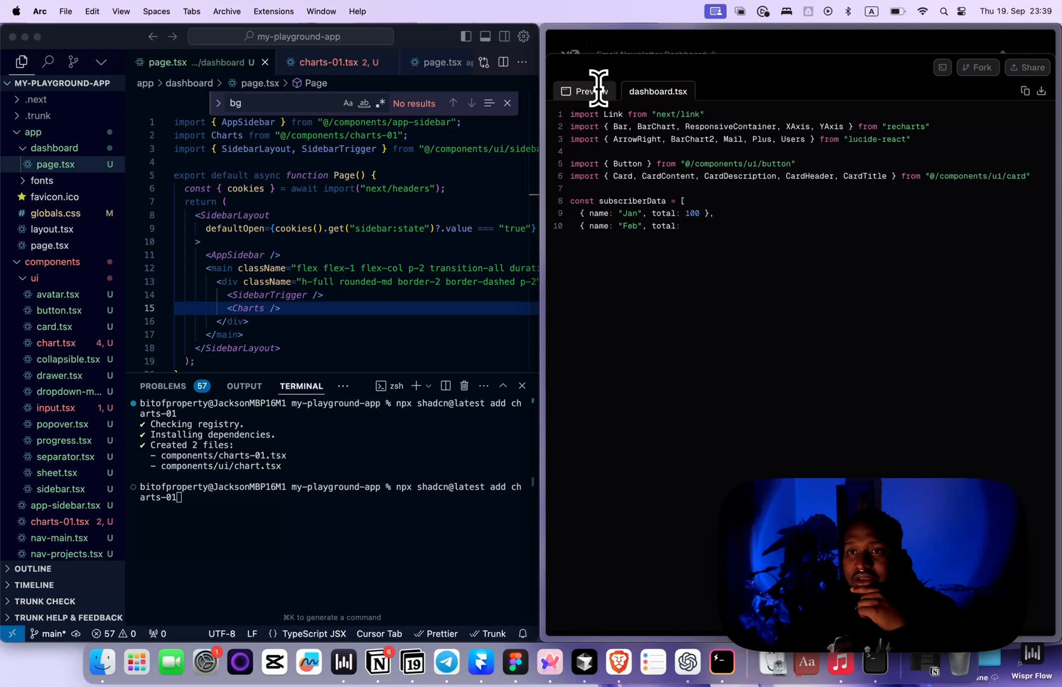
Review the rendered Newsletter Pro dashboard in v0's Preview pane.
click(585, 92)
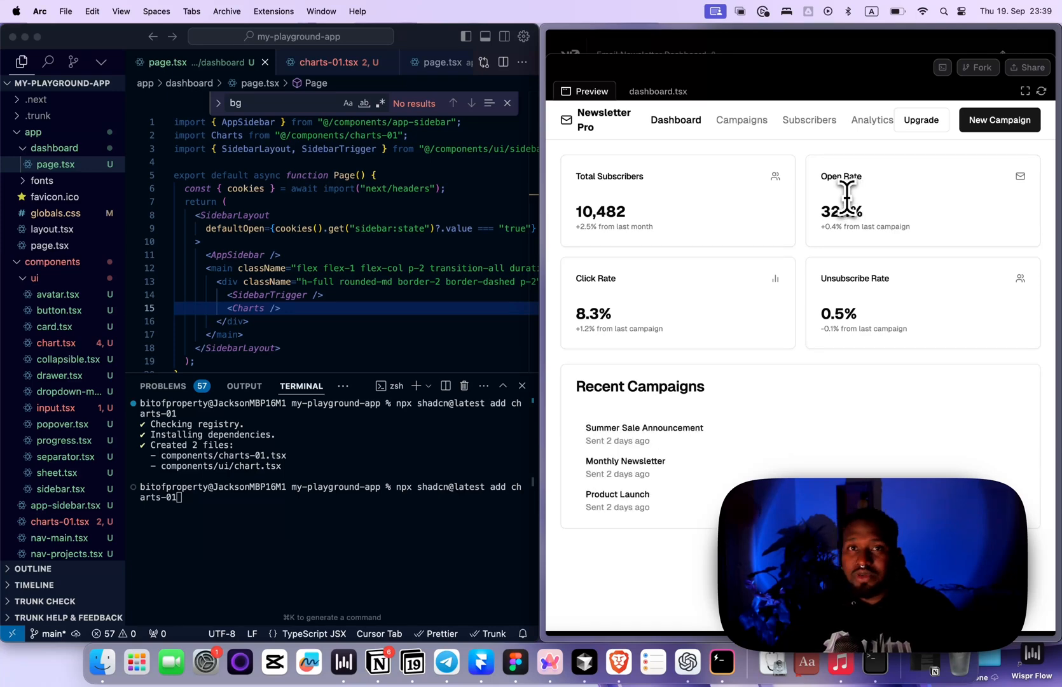
scroll(down, 3)
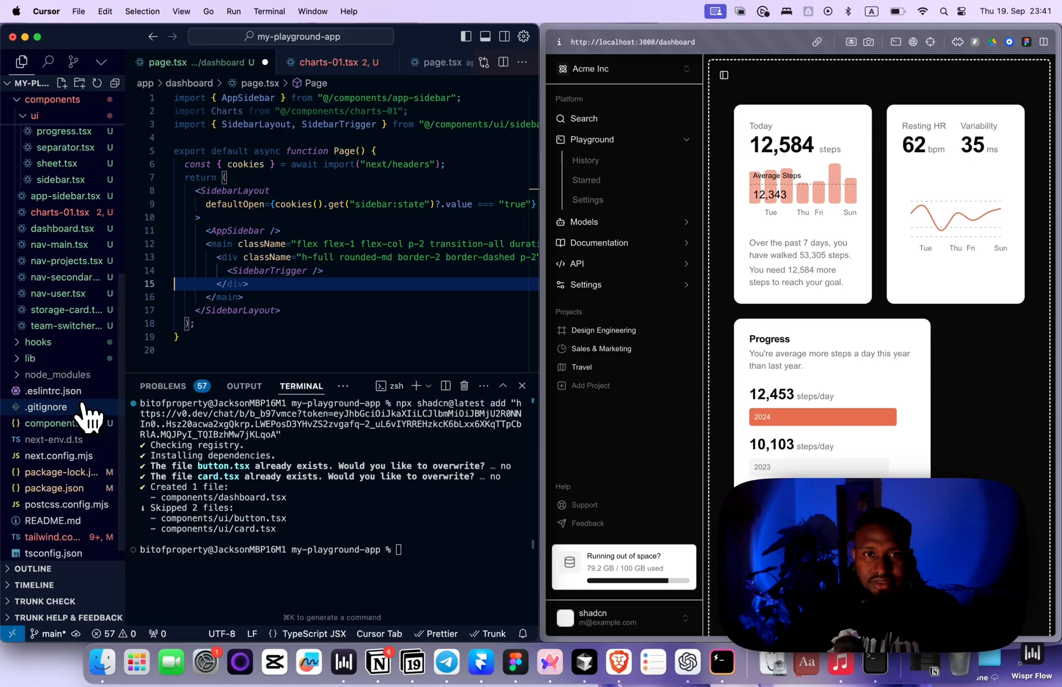
Place <DashboardComponent /> inside page.tsx's main div under SidebarTrigger.
click(61, 233)
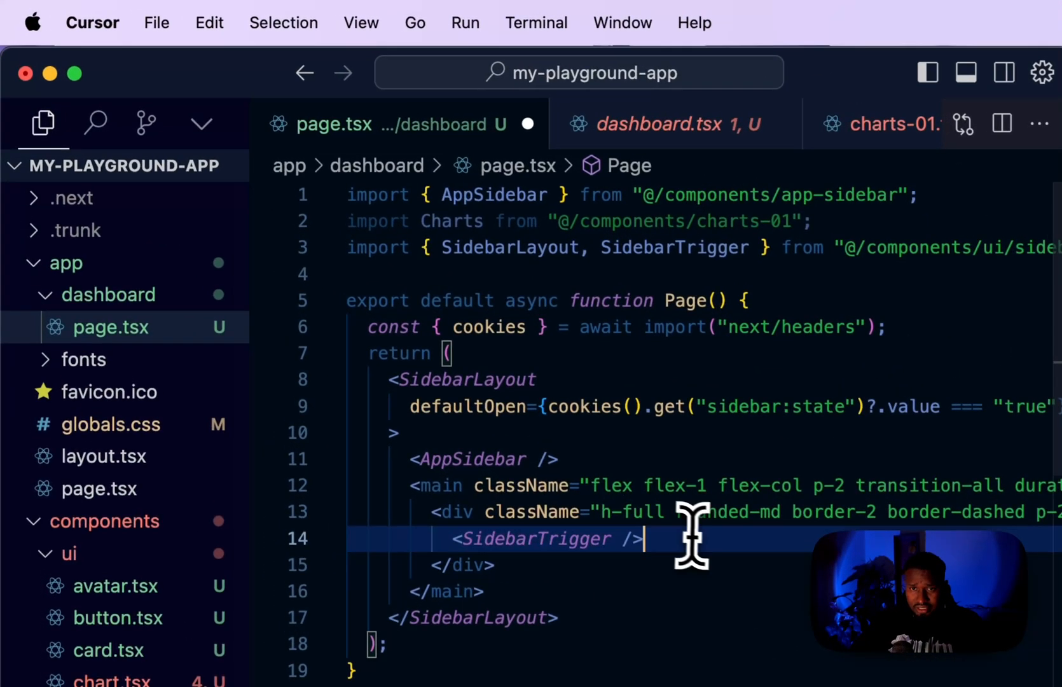
text(<DashboardComponent />)
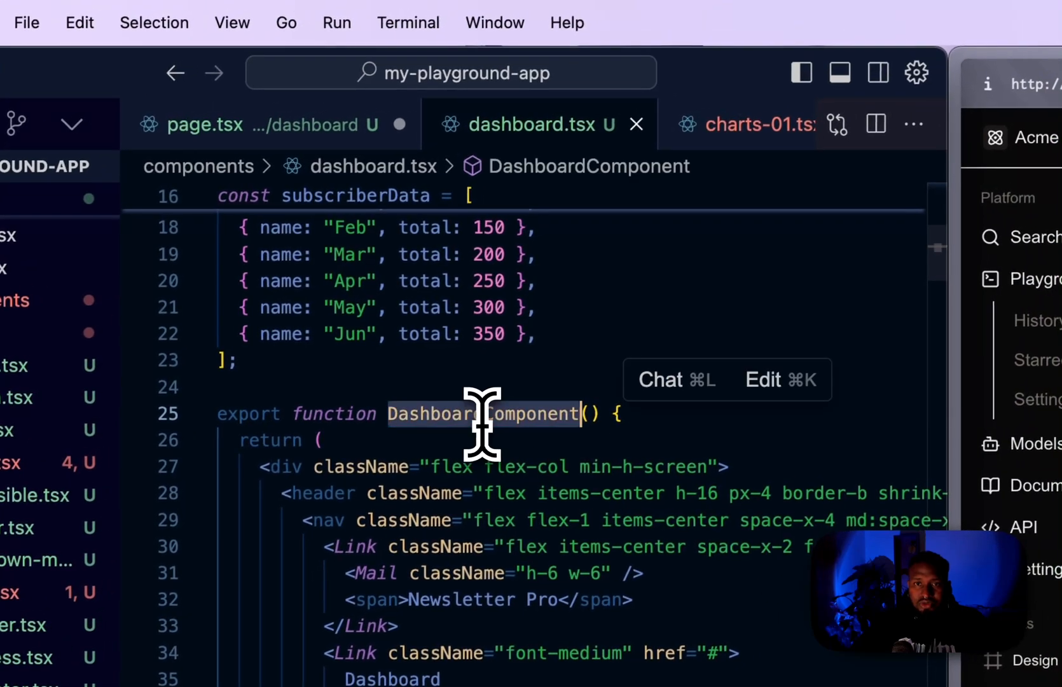
click(306, 125)
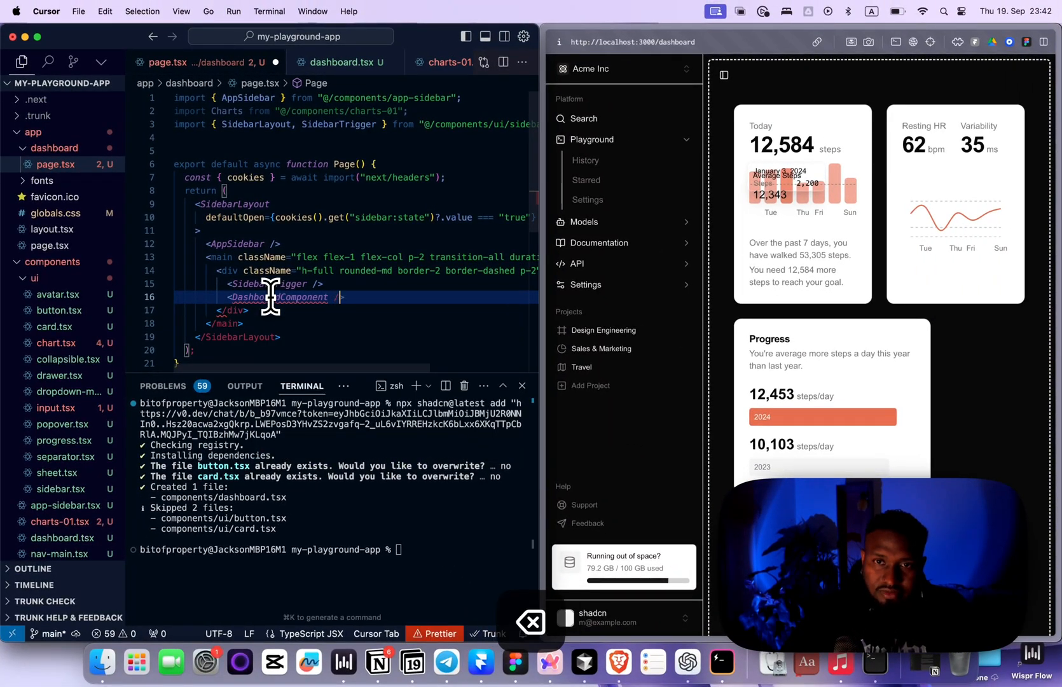
Complete the DashboardComponent element and separate its import line in page.tsx.
text(></DashboardComponent>)
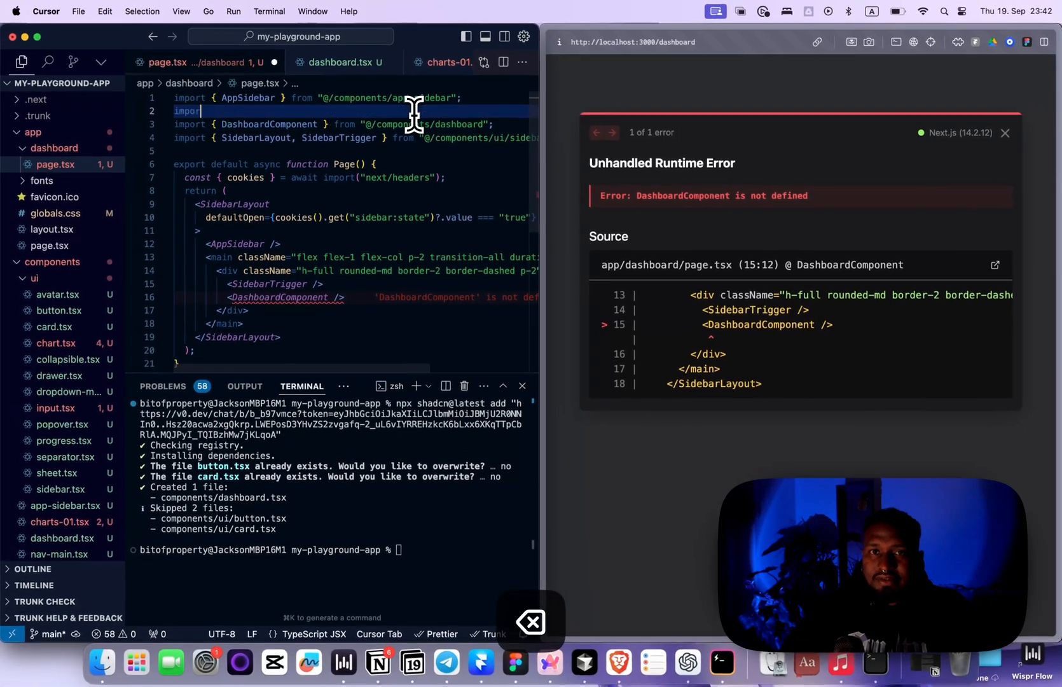
key(Backspace)
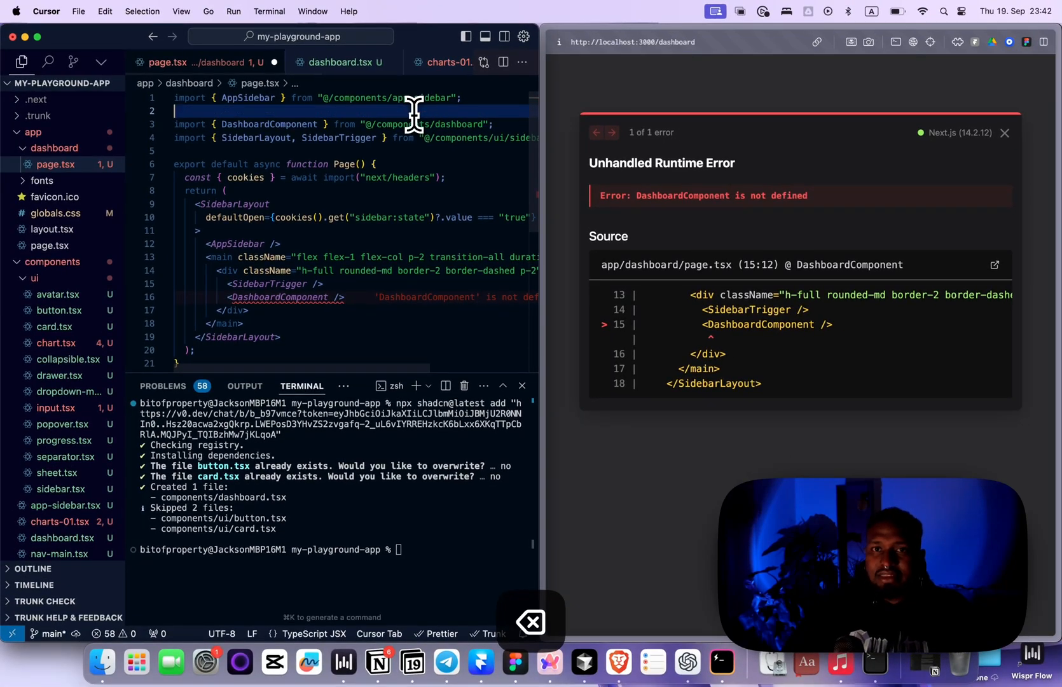